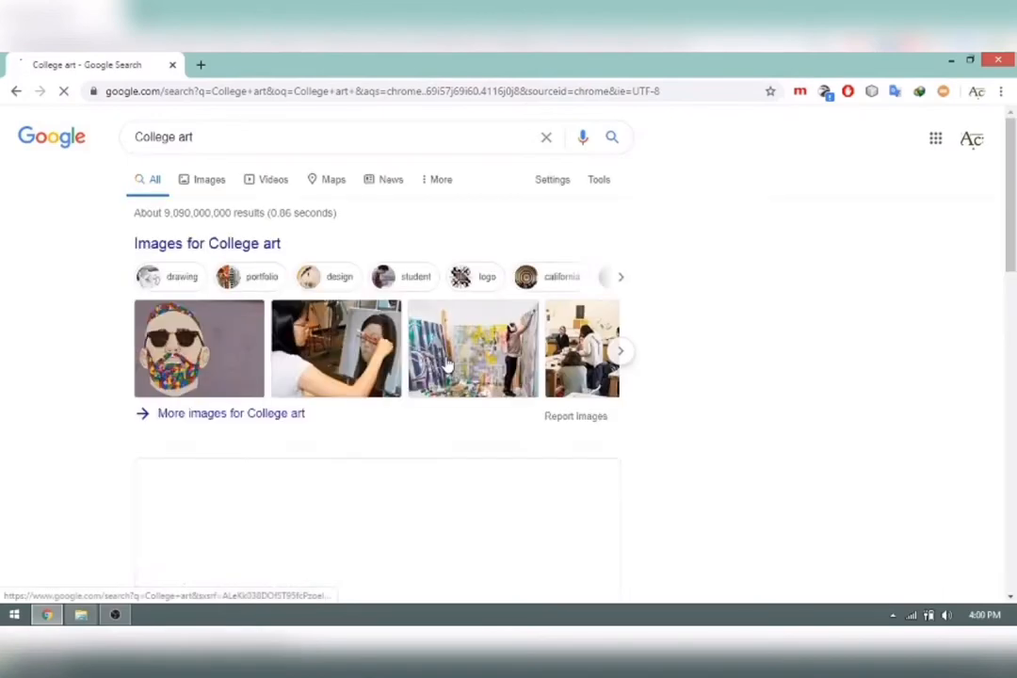
Scroll through the current results page before starting a new query
{"action": "scroll", "scroll_direction": "down", "scroll_amount": 3}
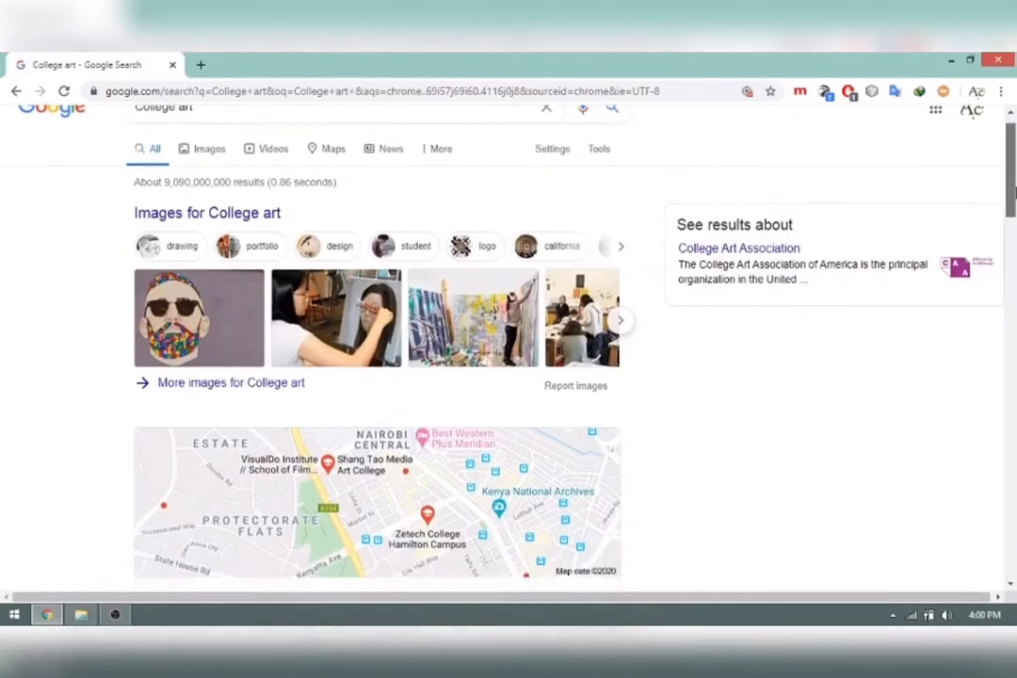
{"action": "scroll", "scroll_direction": "down", "scroll_amount": 3}
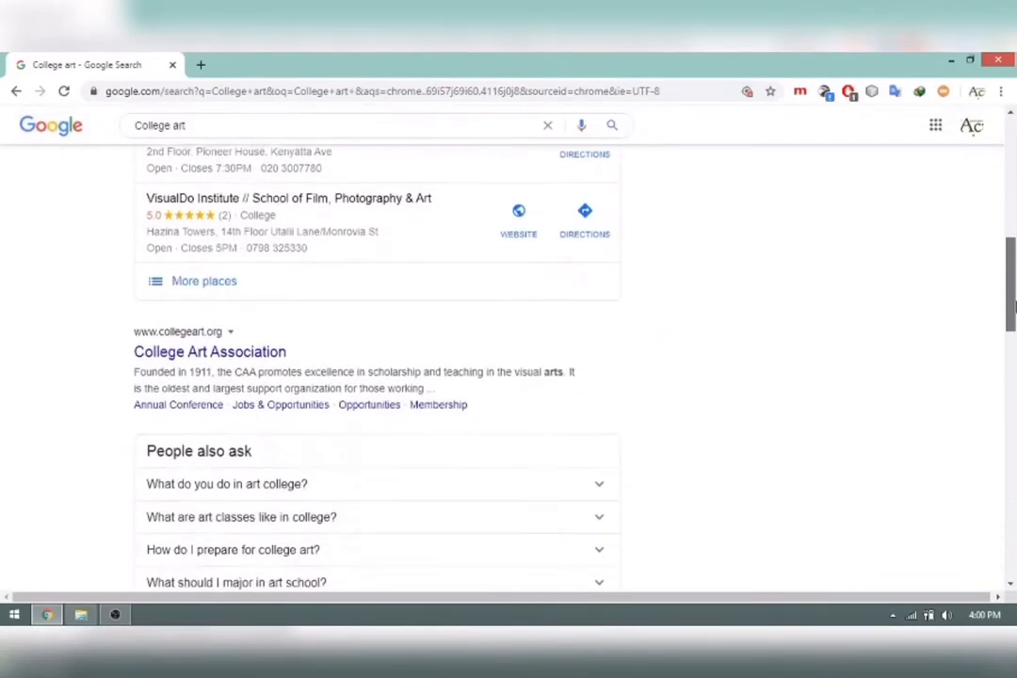
{"action": "scroll", "scroll_direction": "down", "scroll_amount": 3}
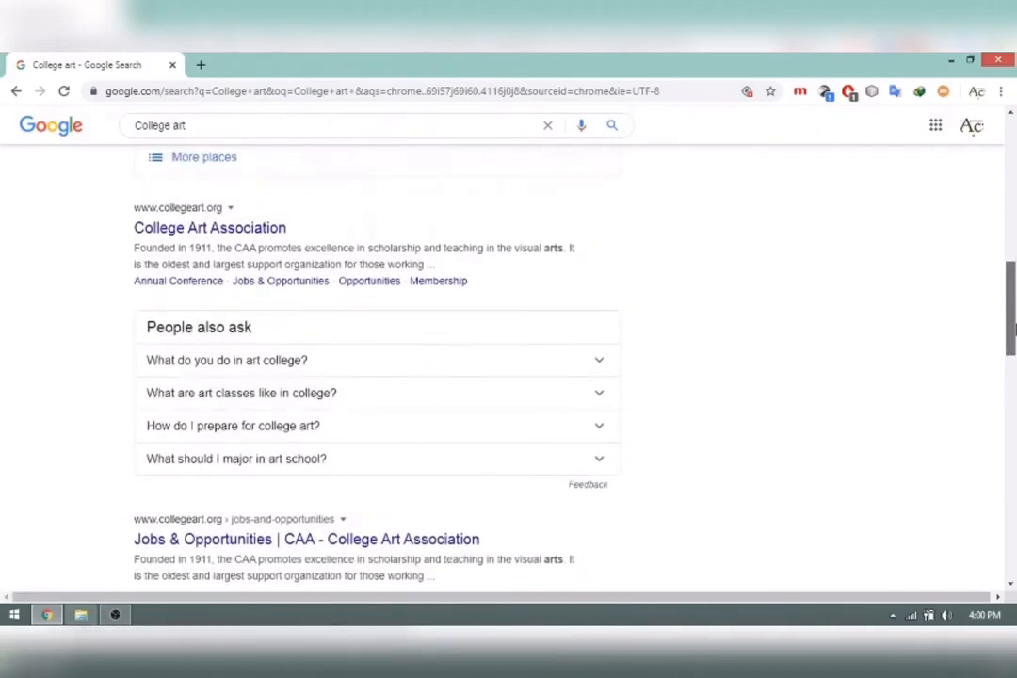
{"action": "scroll", "scroll_direction": "up", "scroll_amount": 3}
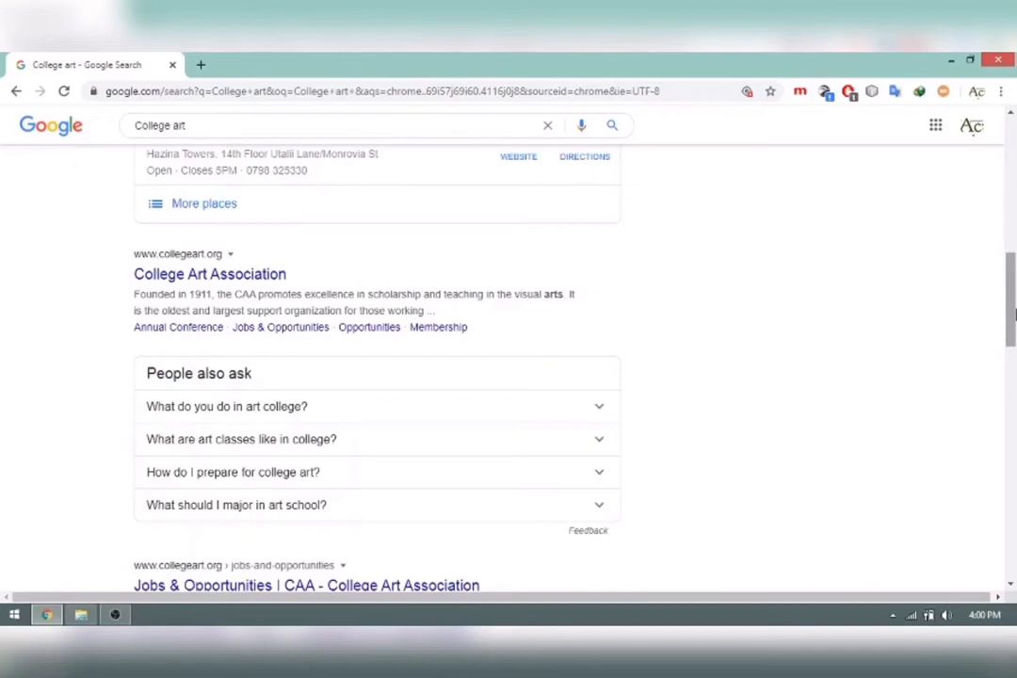
{"action": "mouse_move", "coordinate": [843, 205]}
{"action": "type", "text": "w"}
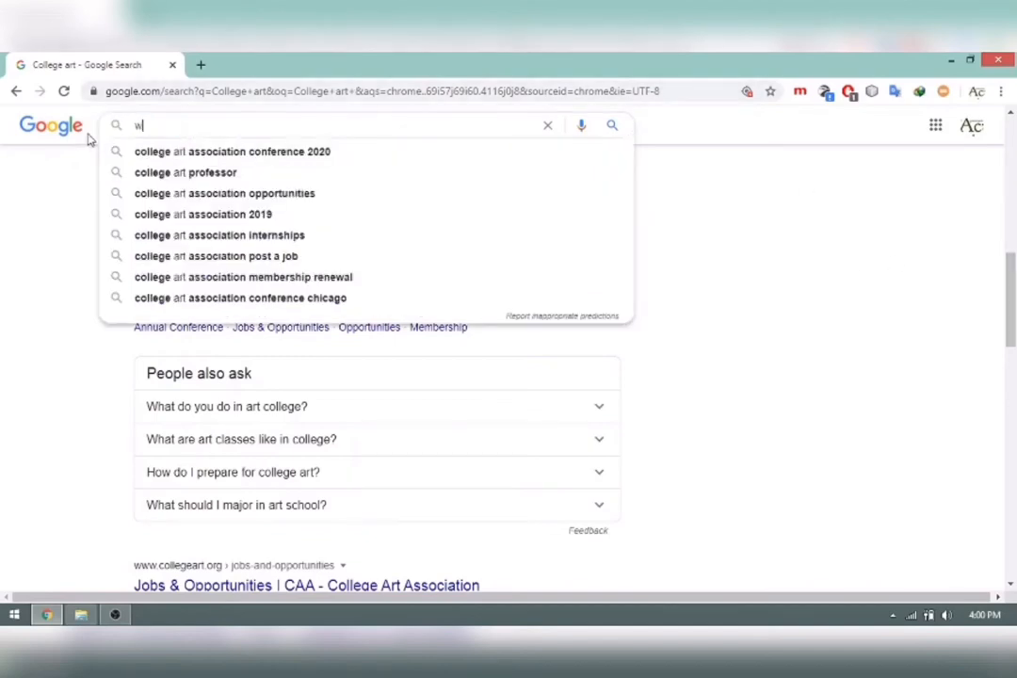
Search 'what is college art' and open the CollegeXpress article in a new tab
{"action": "type", "text": "hat is college ar"}
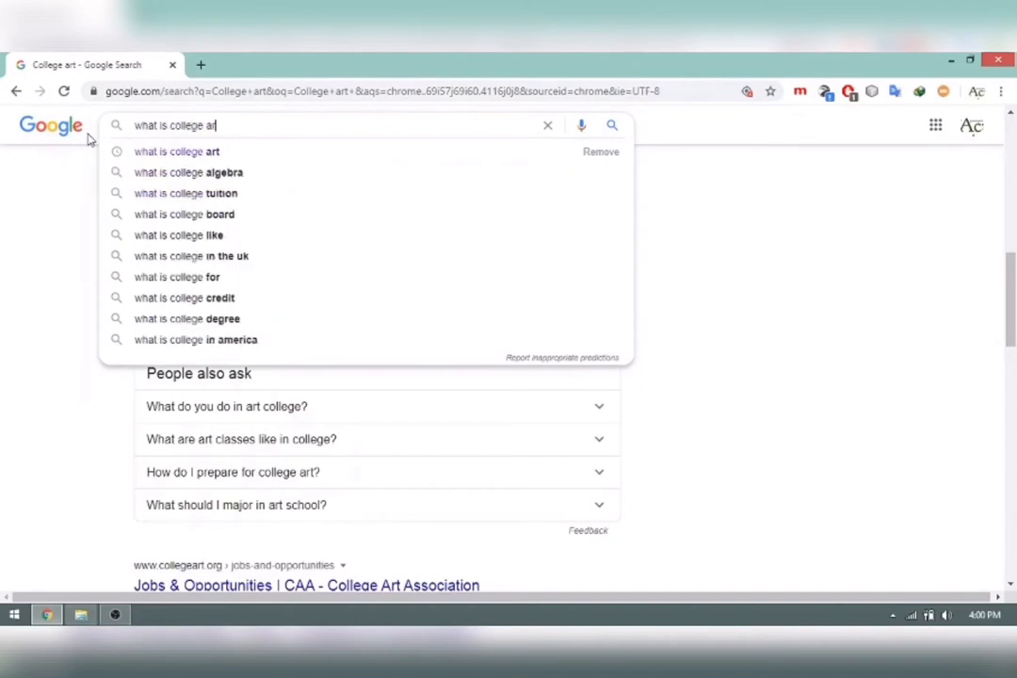
{"action": "left_click", "coordinate": [175, 150]}
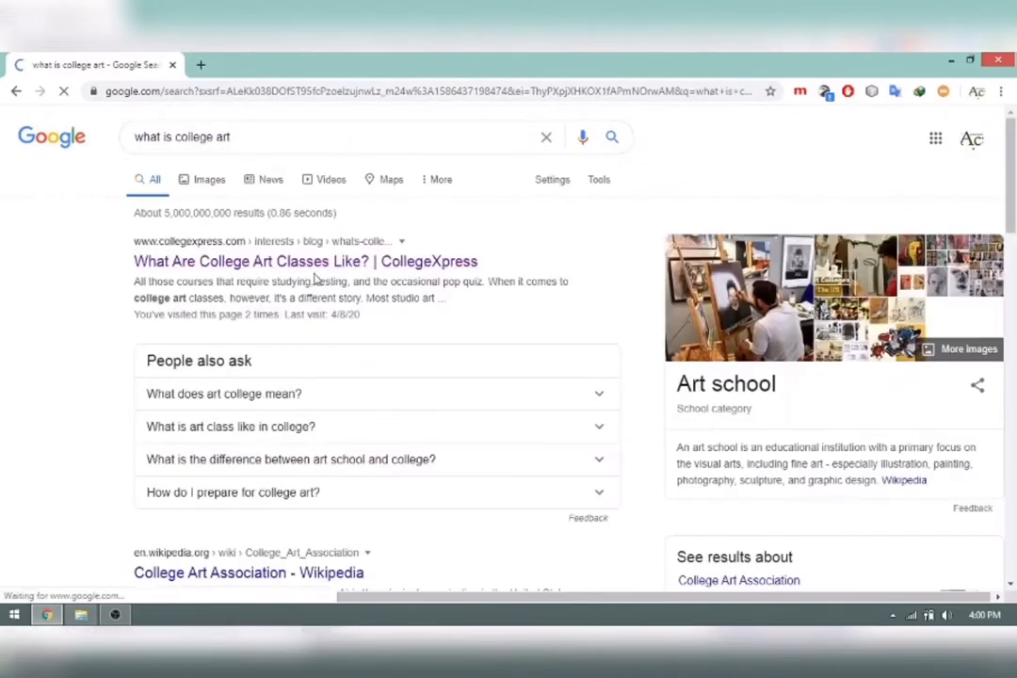
{"action": "right_click", "coordinate": [249, 260]}
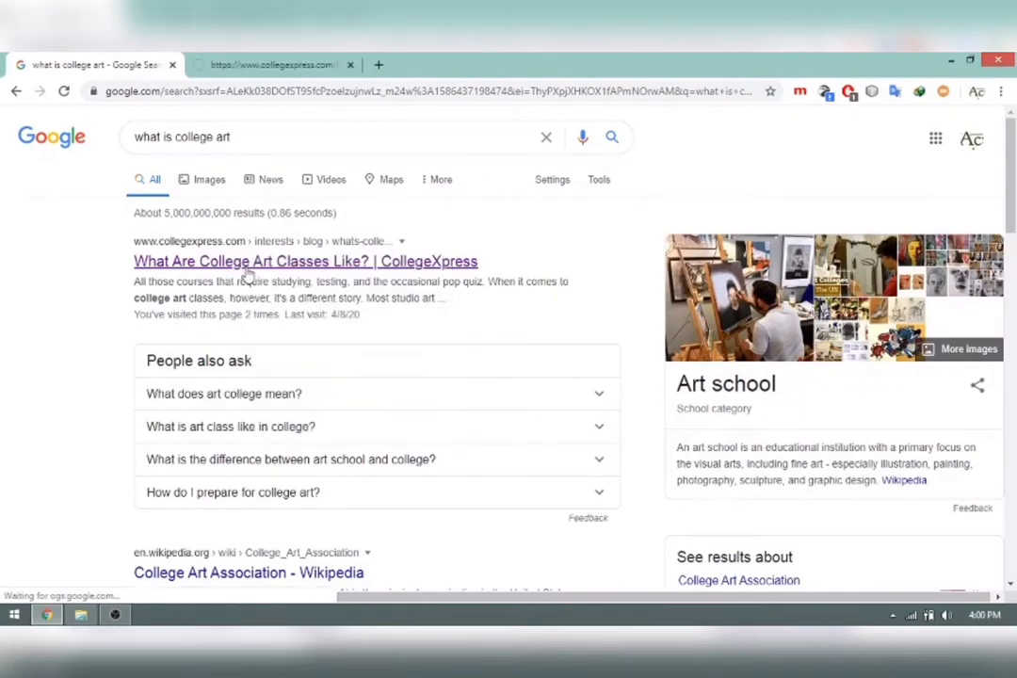
{"action": "left_click", "coordinate": [305, 260]}
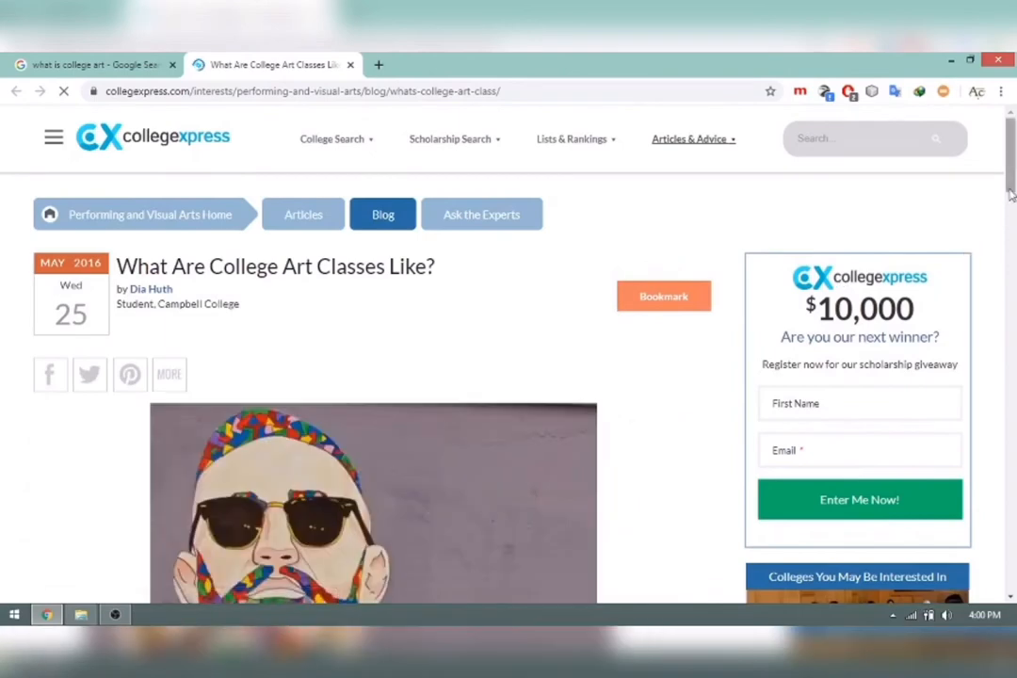
Read the article down to its graphic design section, then close it
{"action": "scroll", "scroll_direction": "down", "scroll_amount": 3}
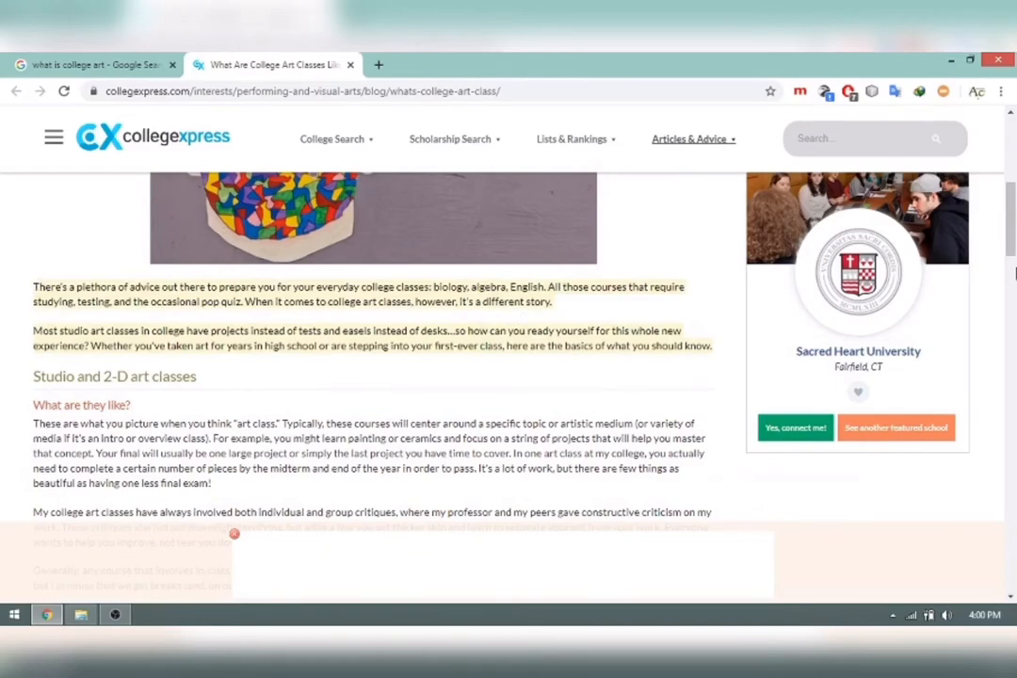
{"action": "scroll", "scroll_direction": "down", "scroll_amount": 3}
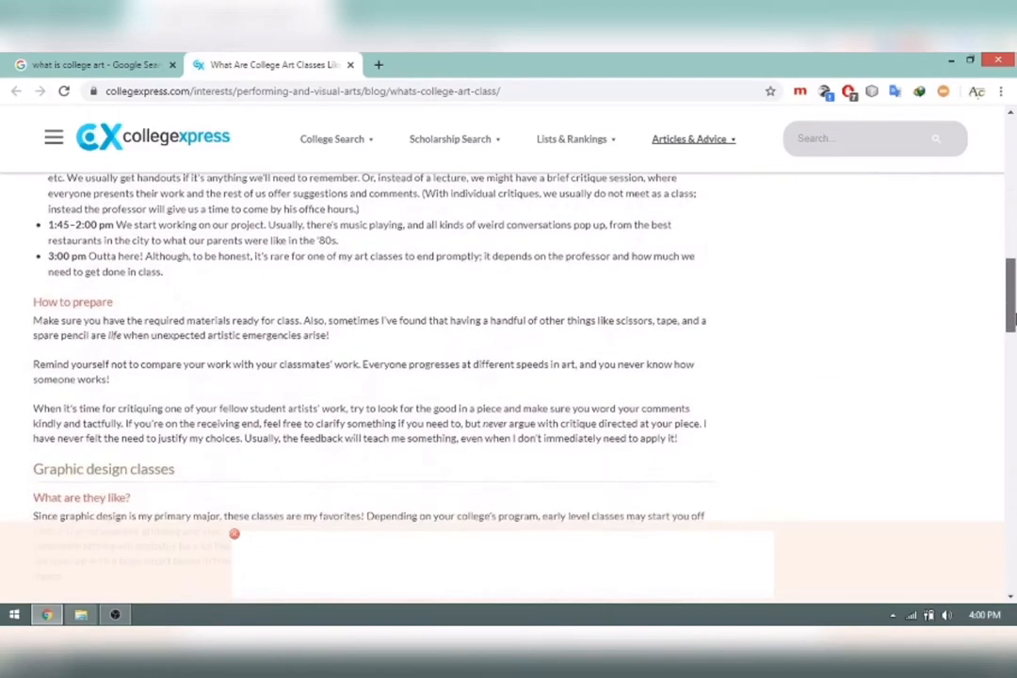
{"action": "scroll", "scroll_direction": "down", "scroll_amount": 3}
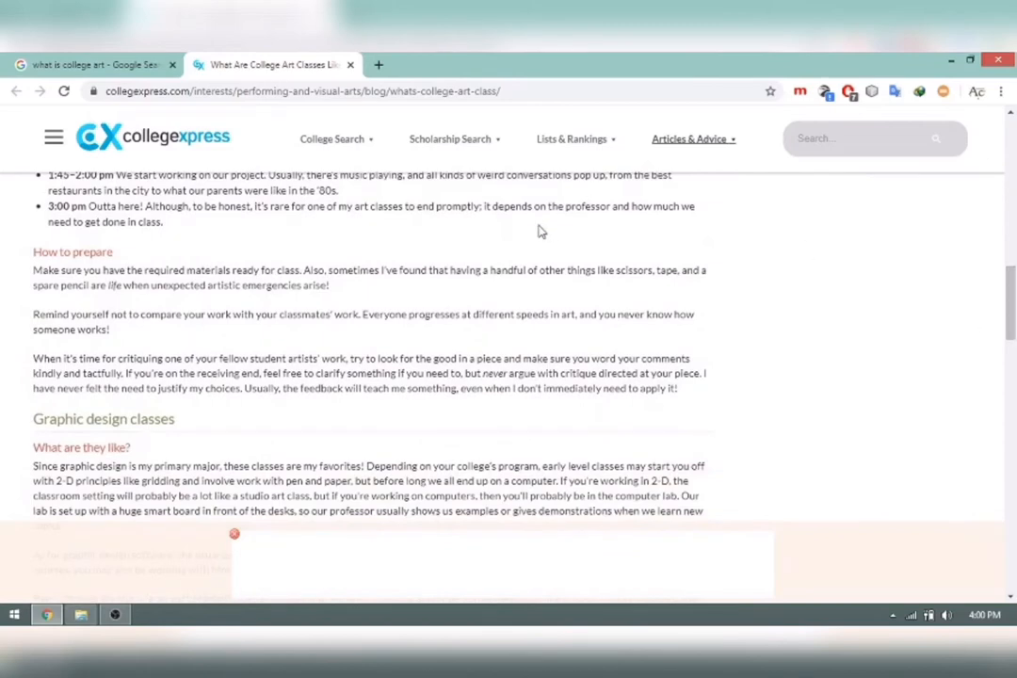
{"action": "mouse_move", "coordinate": [395, 58]}
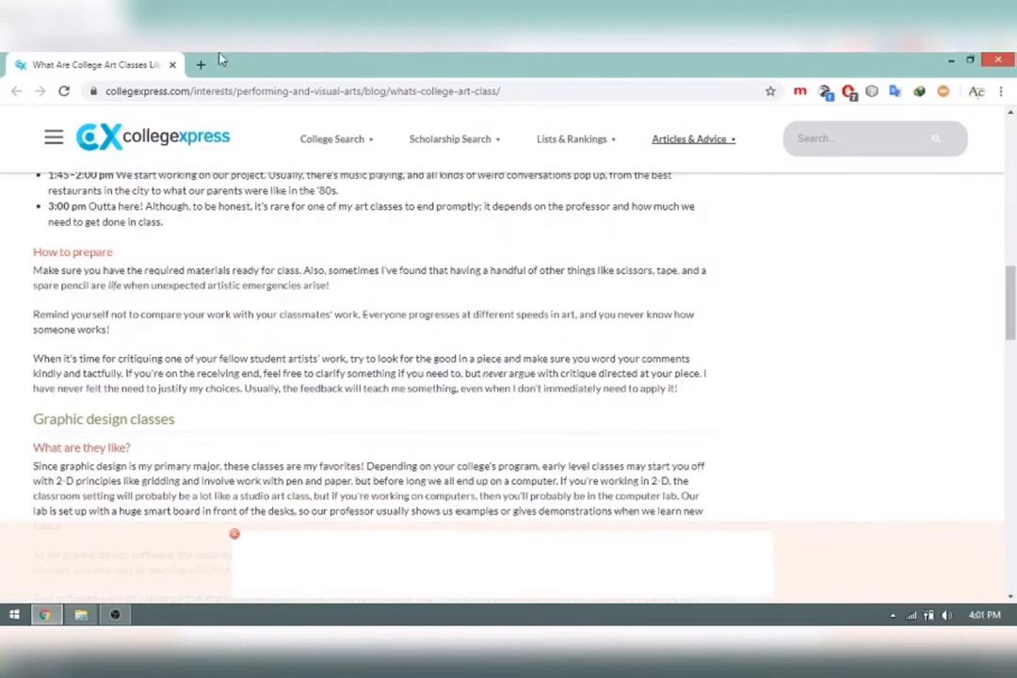
{"action": "left_click", "coordinate": [15, 91]}
{"action": "type", "text": "S"}
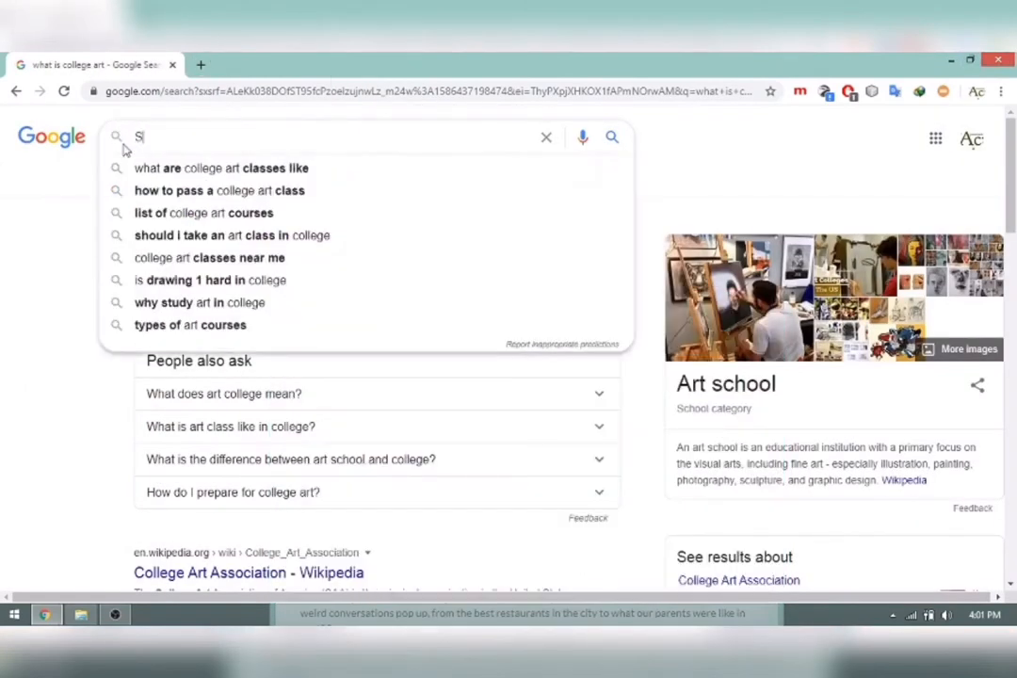
Search 'Splicing', then refine the query to 'Splicing art'
{"action": "type", "text": "plici"}
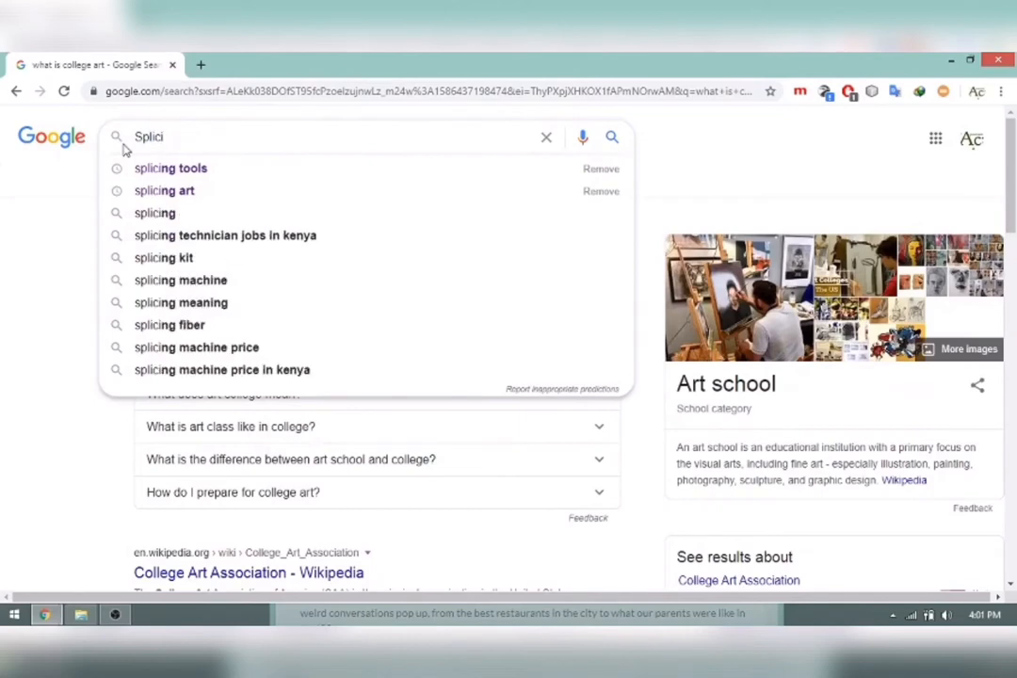
{"action": "left_click", "coordinate": [154, 213]}
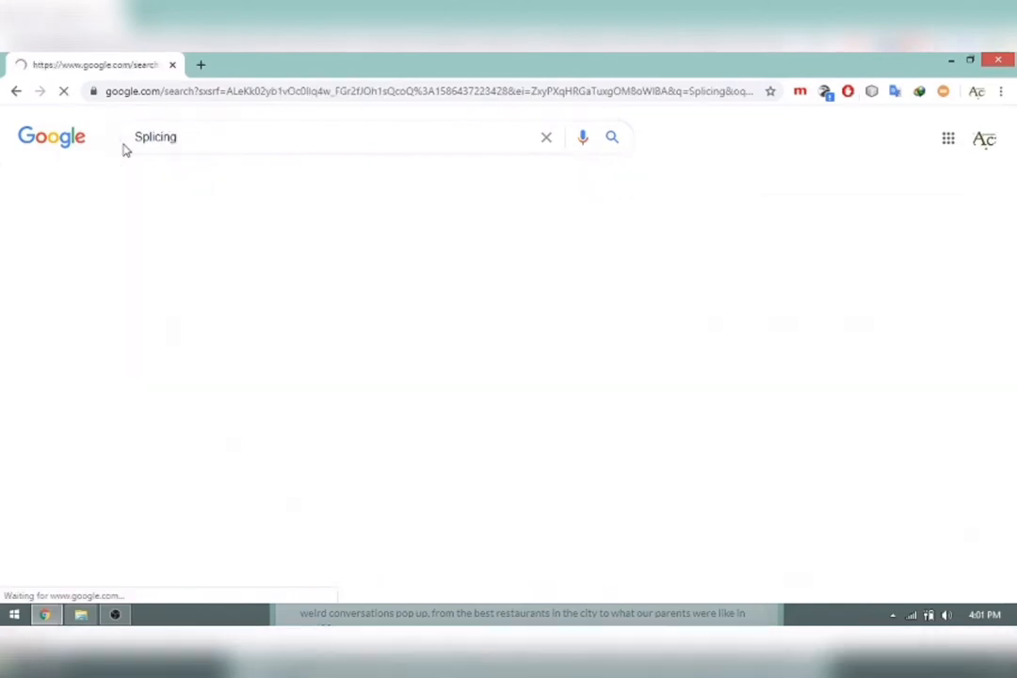
{"action": "type", "text": "art"}
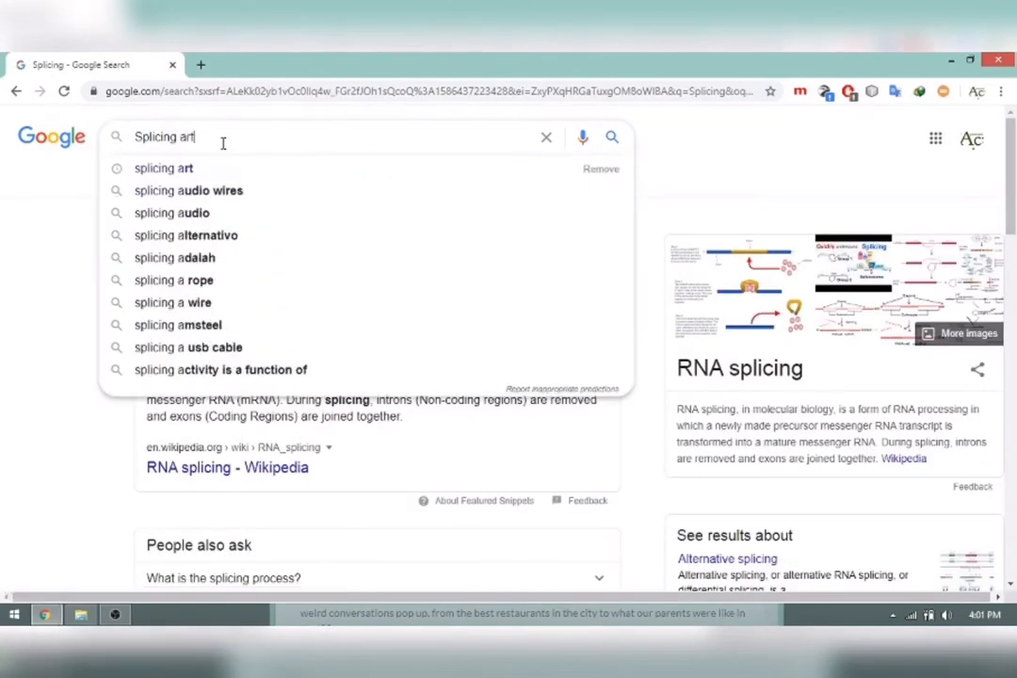
{"action": "left_click", "coordinate": [164, 167]}
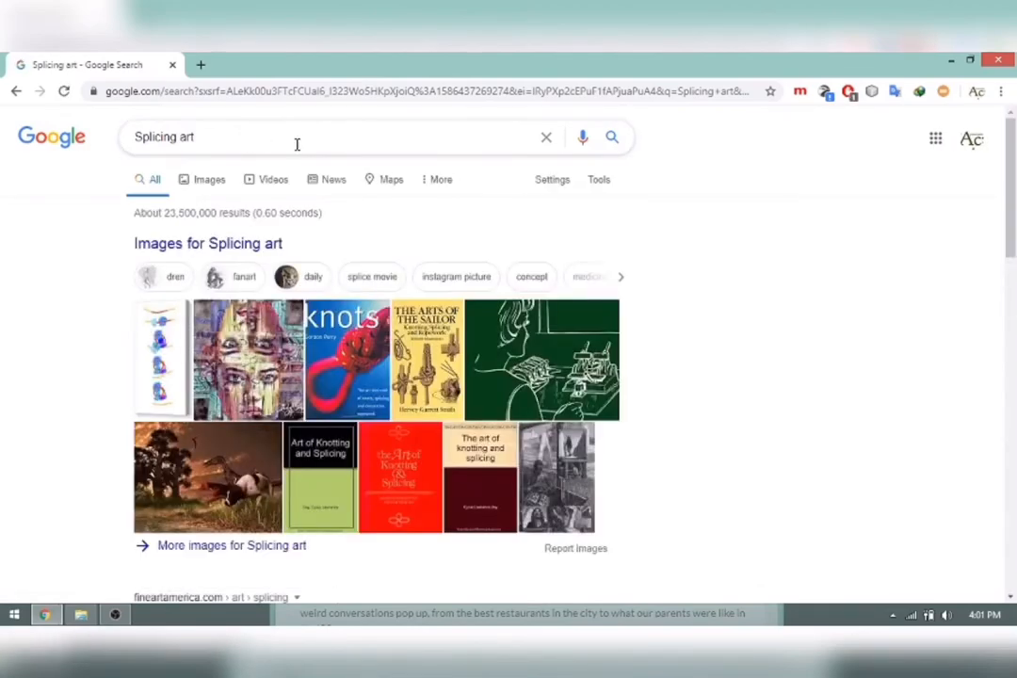
Scroll the Splicing art results down to the Barewalls and FreeArt print listings
{"action": "scroll", "scroll_direction": "down", "scroll_amount": 3}
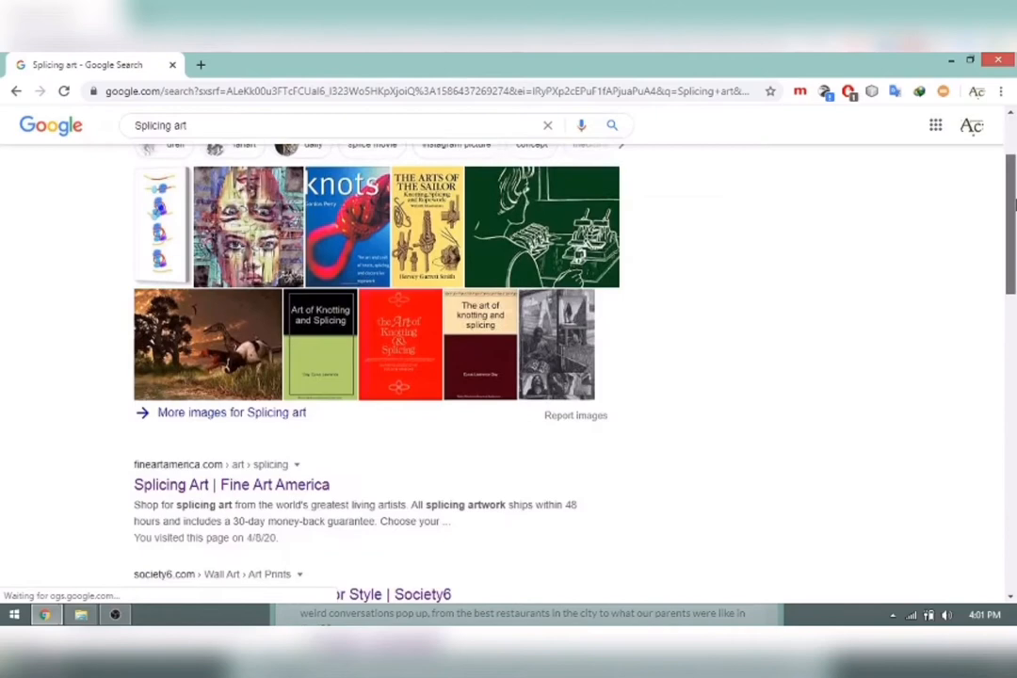
{"action": "scroll", "scroll_direction": "down", "scroll_amount": 3}
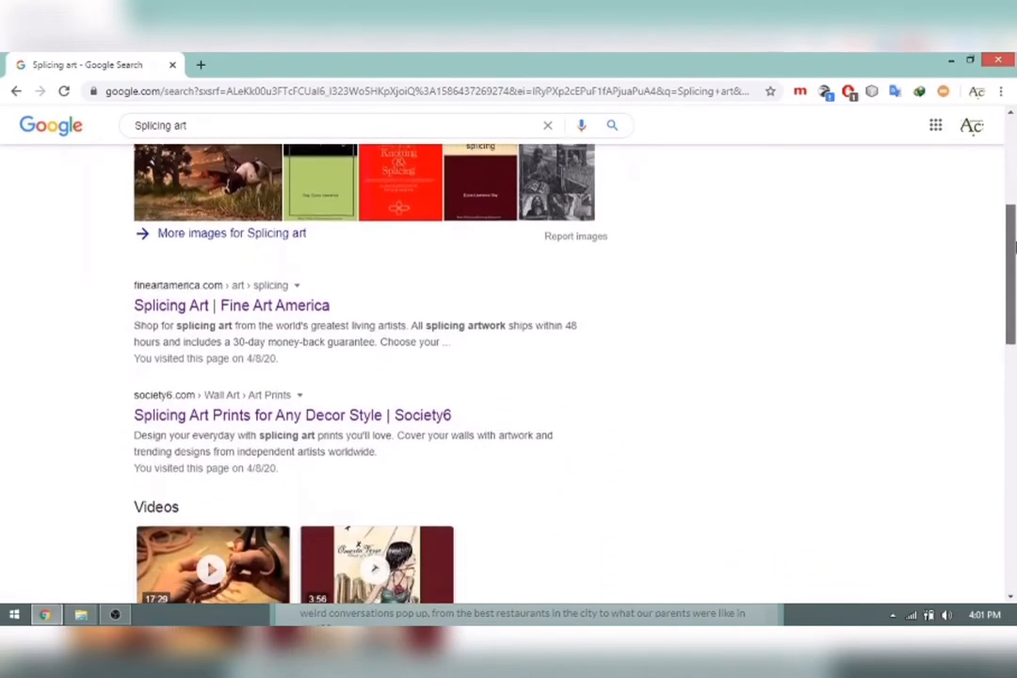
{"action": "scroll", "scroll_direction": "down", "scroll_amount": 3}
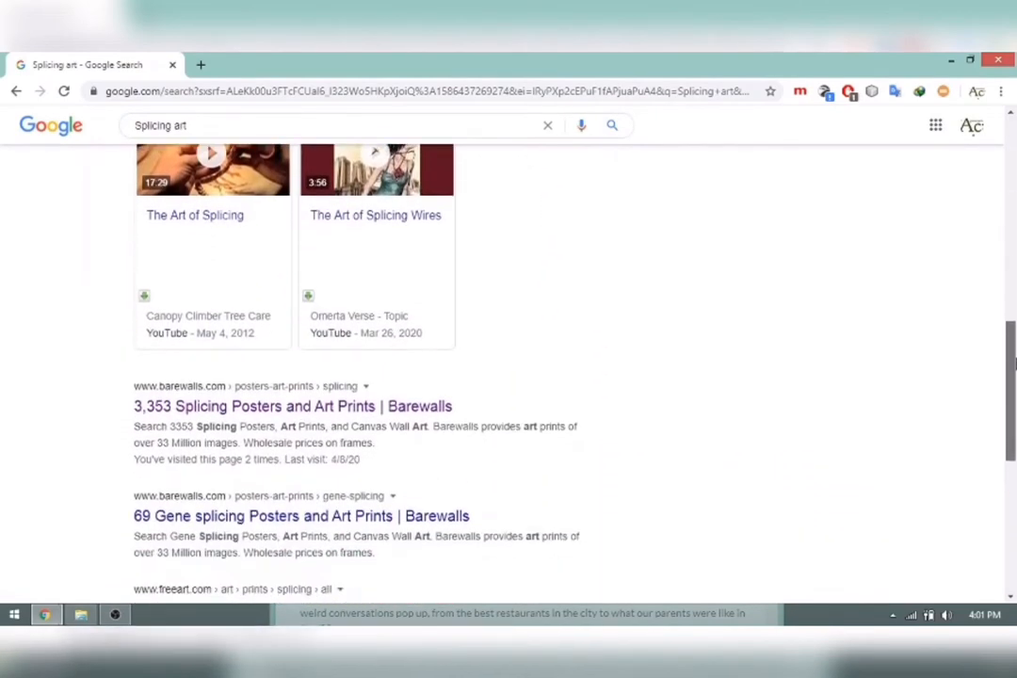
{"action": "scroll", "scroll_direction": "down", "scroll_amount": 3}
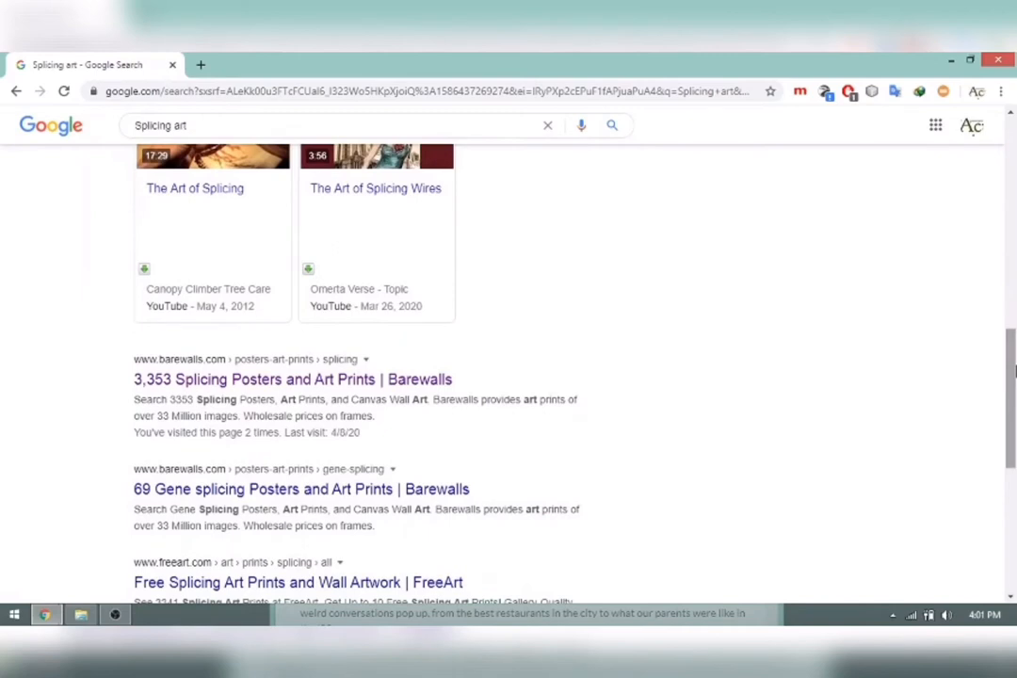
Open the Barewalls splicing posters page in a new tab, browse it, then close it
{"action": "right_click", "coordinate": [264, 378]}
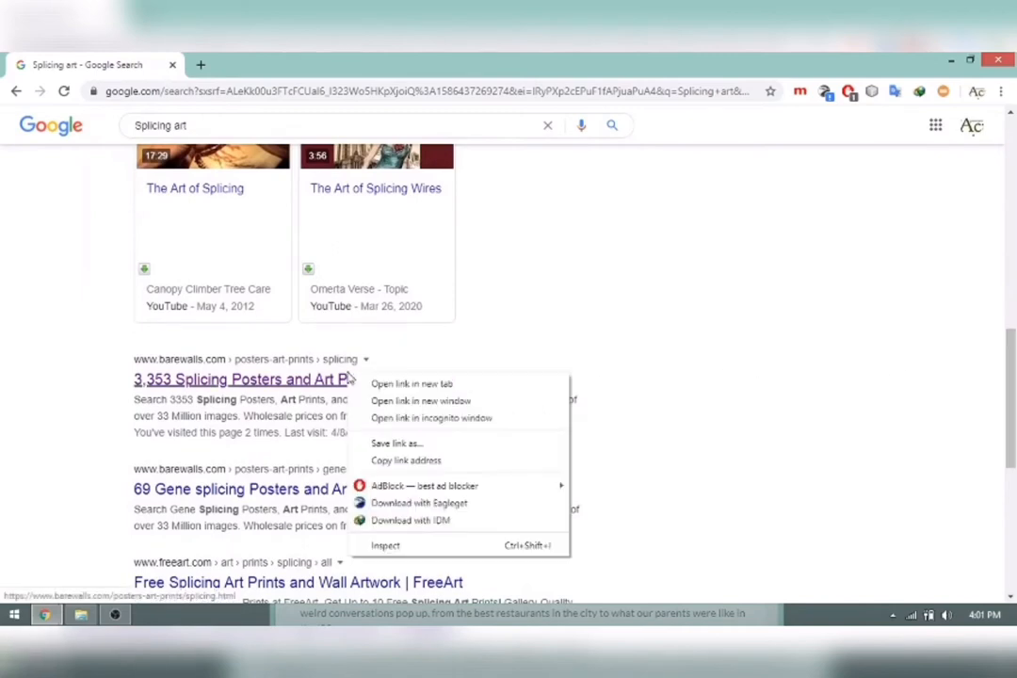
{"action": "left_click", "coordinate": [410, 384]}
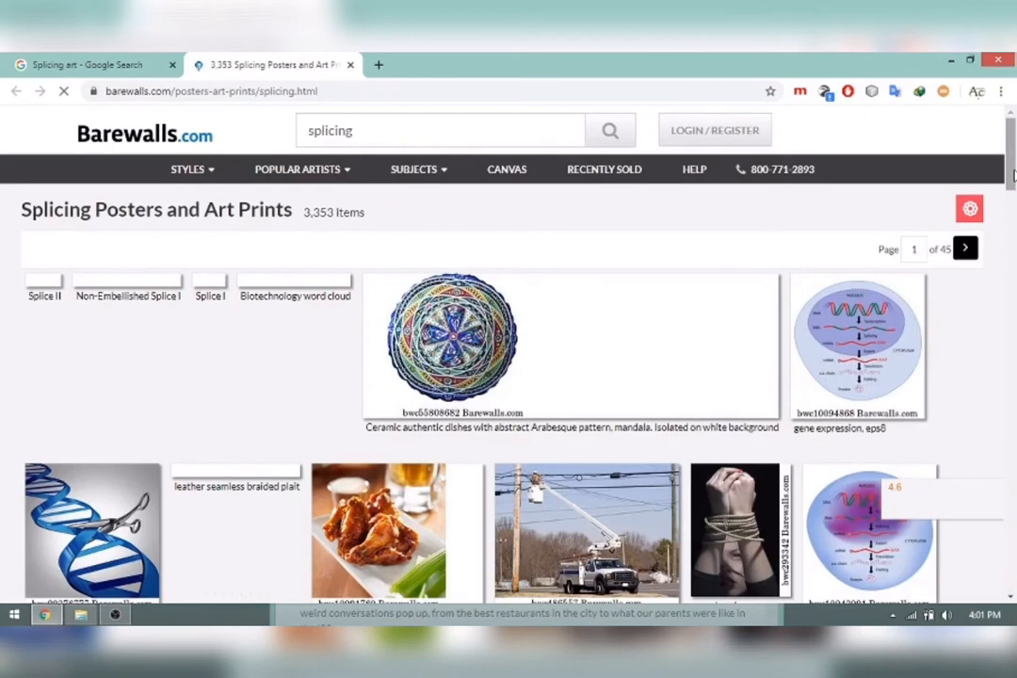
{"action": "scroll", "scroll_direction": "down", "scroll_amount": 3}
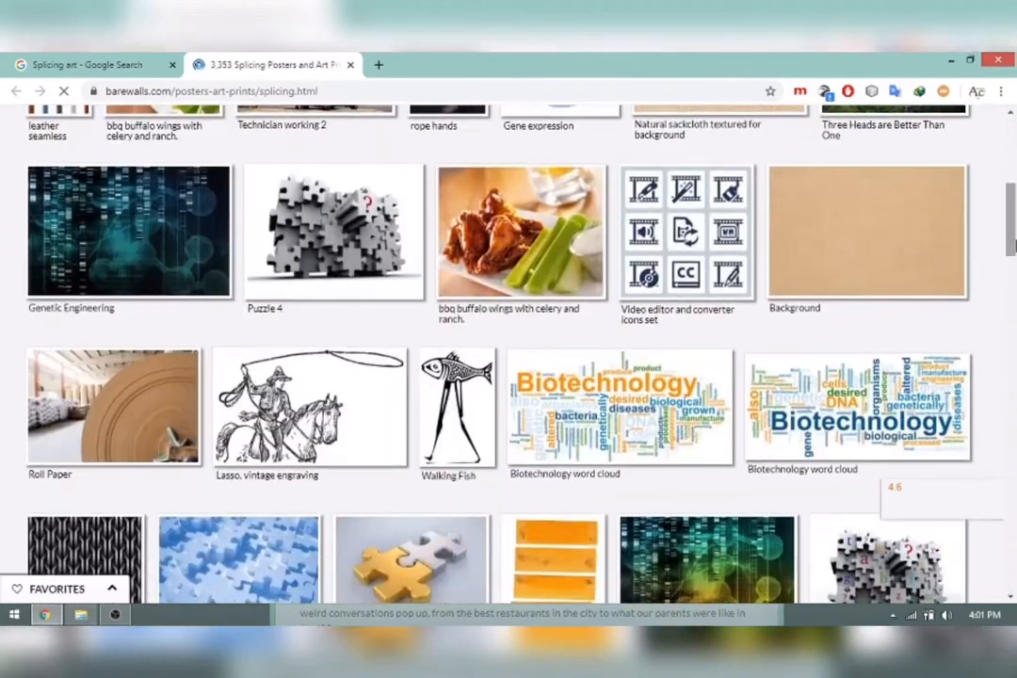
{"action": "scroll", "scroll_direction": "down", "scroll_amount": 3}
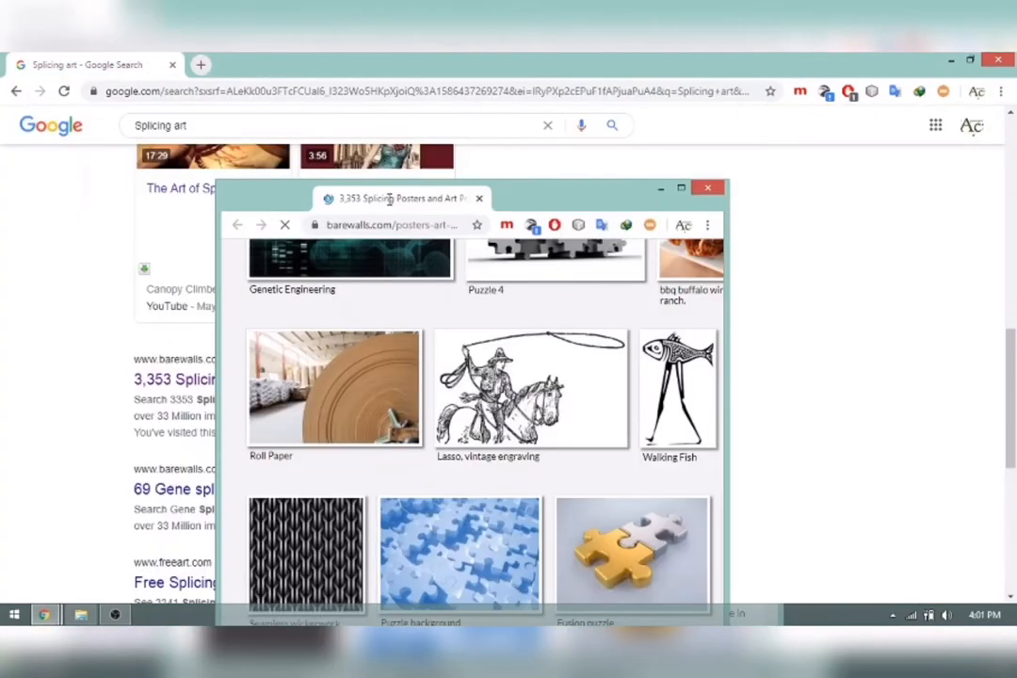
{"action": "left_click", "coordinate": [681, 187]}
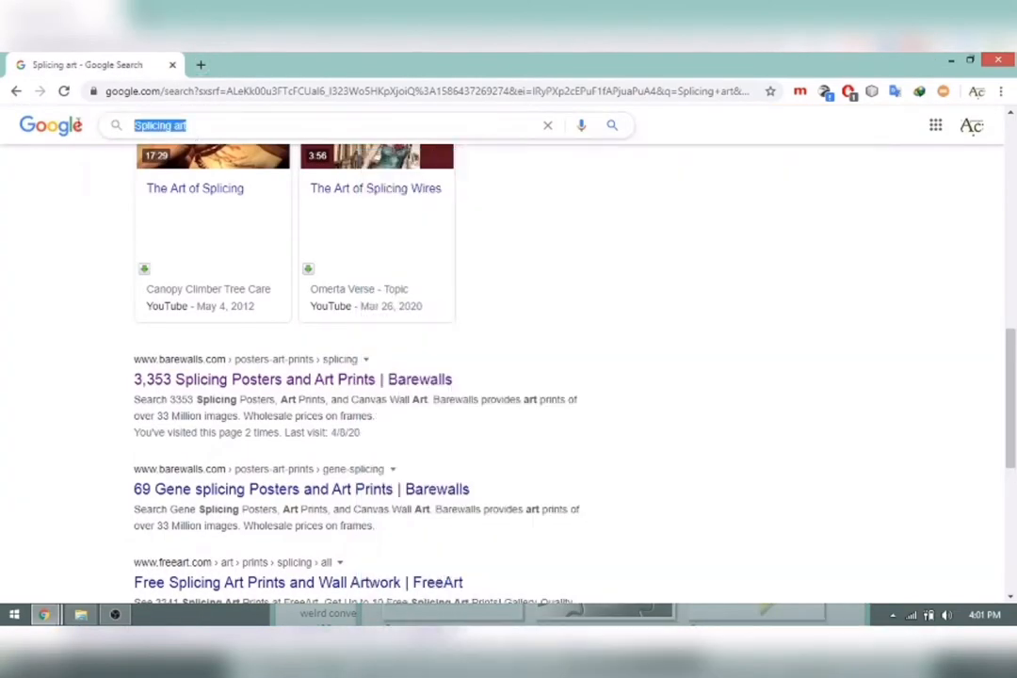
Search 'splicing tools' from the suggestions and scroll through the results
{"action": "left_click", "coordinate": [329, 124]}
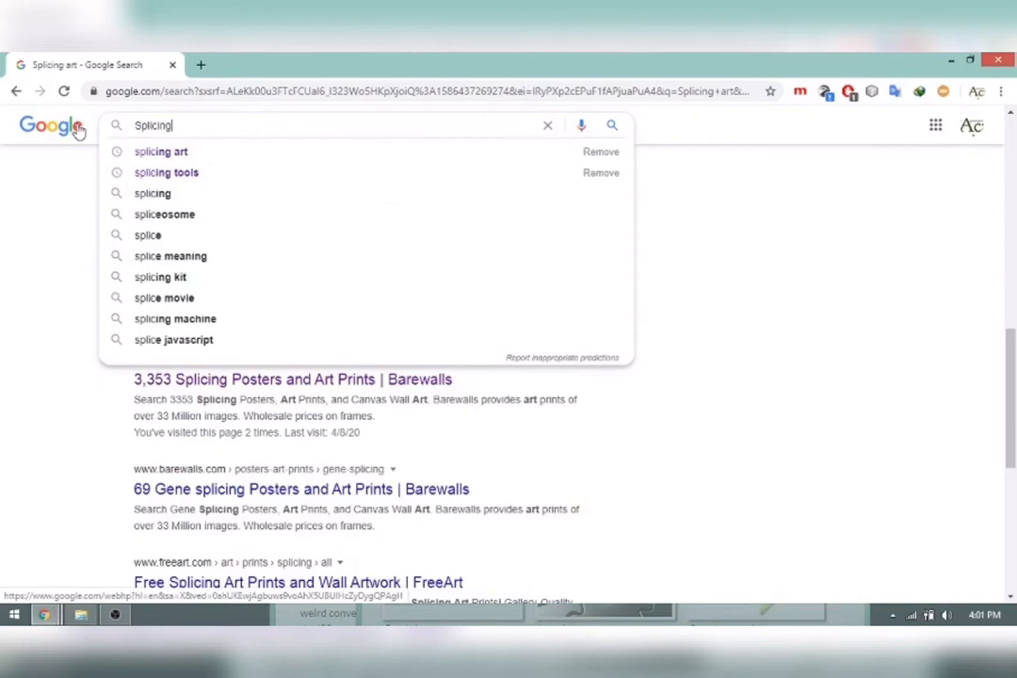
{"action": "left_click", "coordinate": [166, 173]}
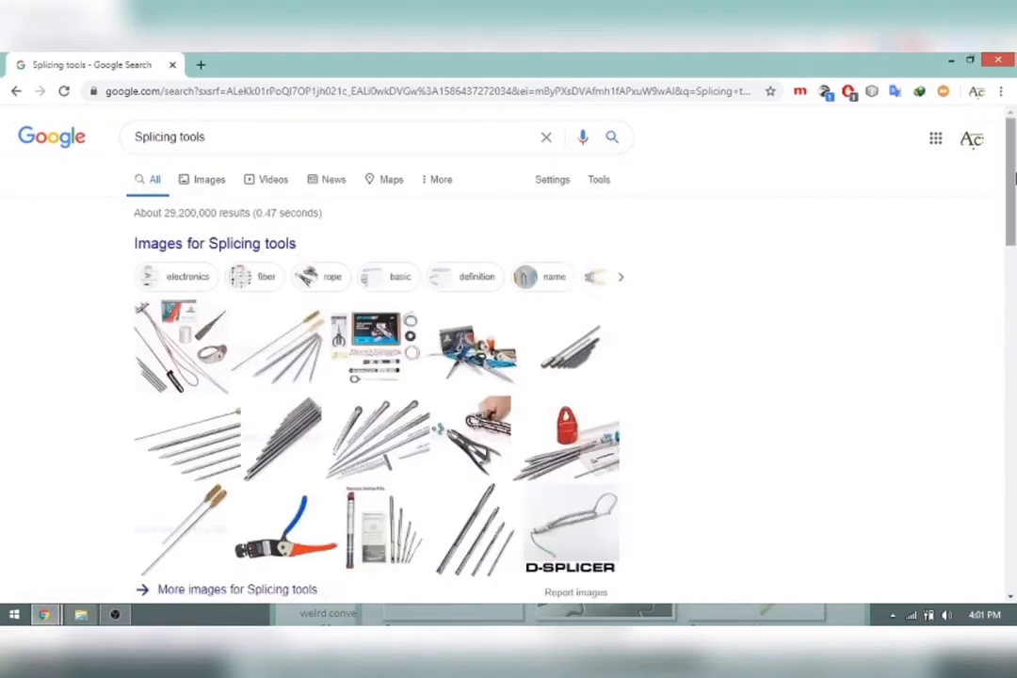
{"action": "scroll", "scroll_direction": "down", "scroll_amount": 3}
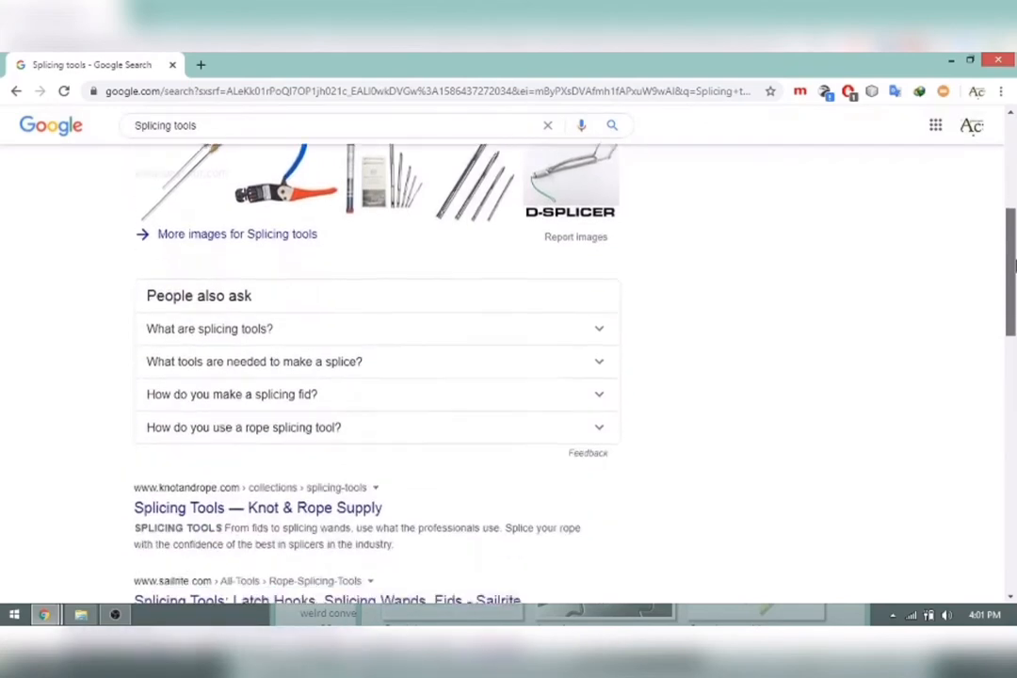
{"action": "scroll", "scroll_direction": "down", "scroll_amount": 3}
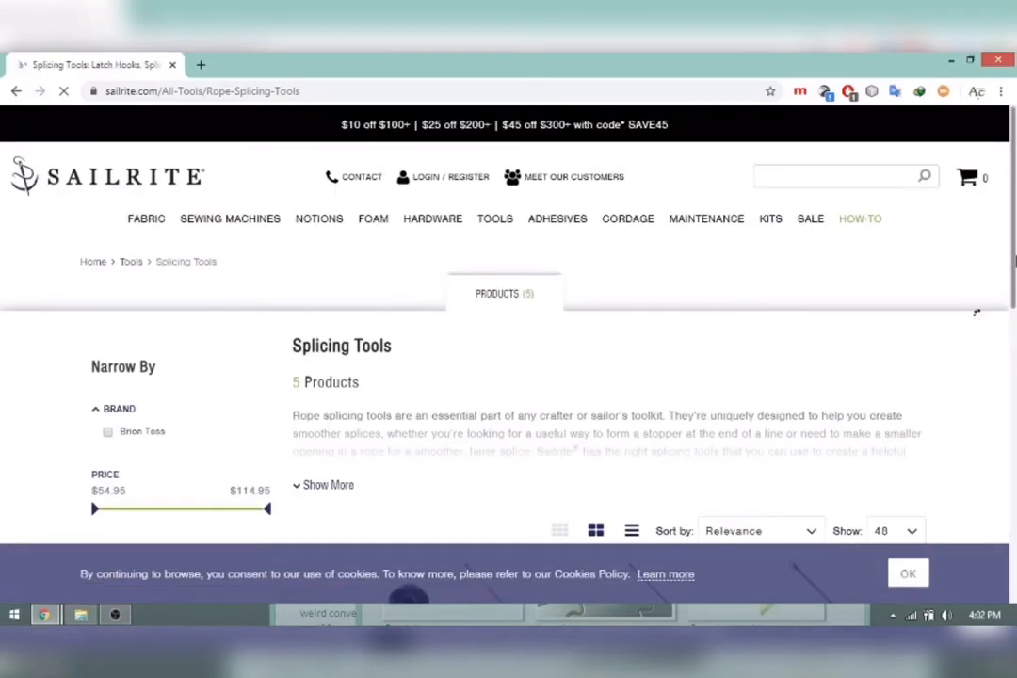
View Sailrite's Point Hudson Phid Small product, then return to the splicing tools results
{"action": "scroll", "scroll_direction": "down", "scroll_amount": 3}
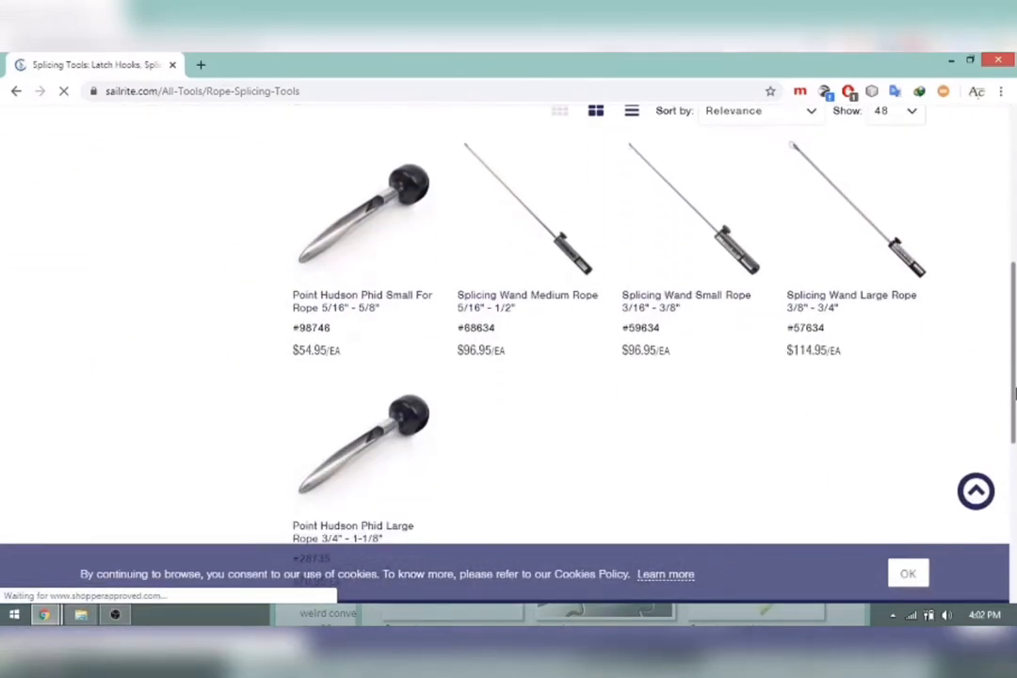
{"action": "left_click", "coordinate": [361, 299]}
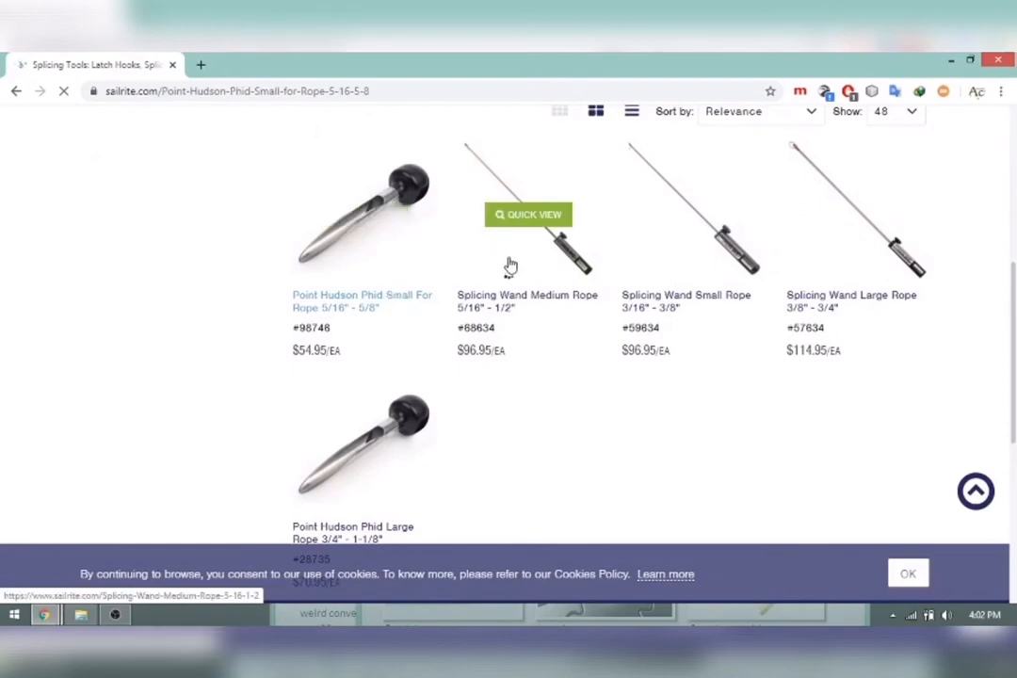
{"action": "left_click", "coordinate": [361, 301]}
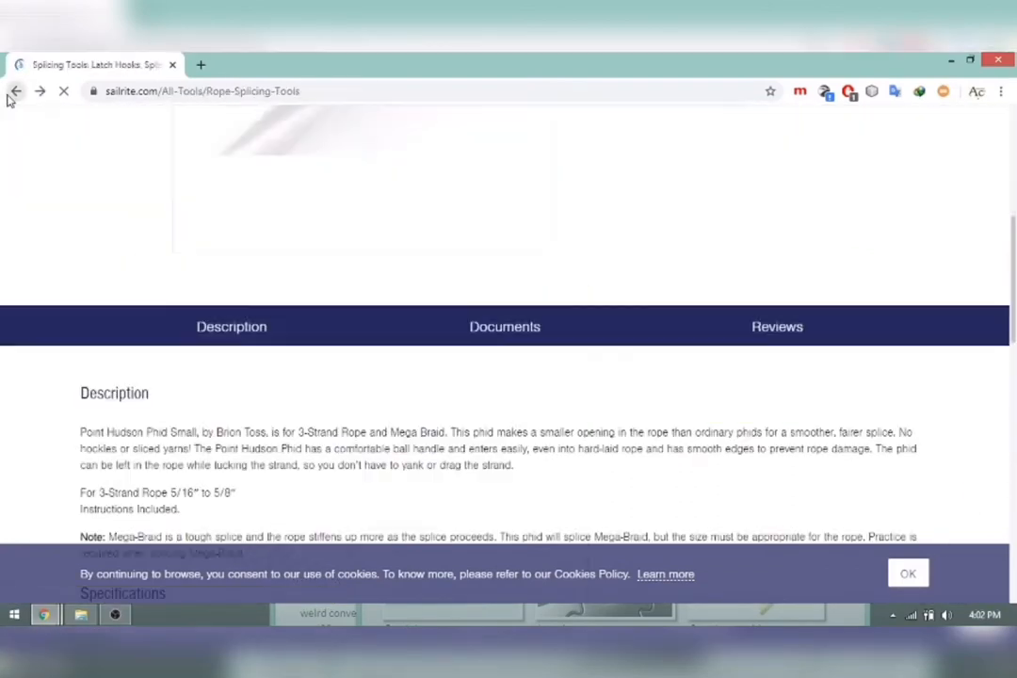
{"action": "scroll", "scroll_direction": "down", "scroll_amount": 3}
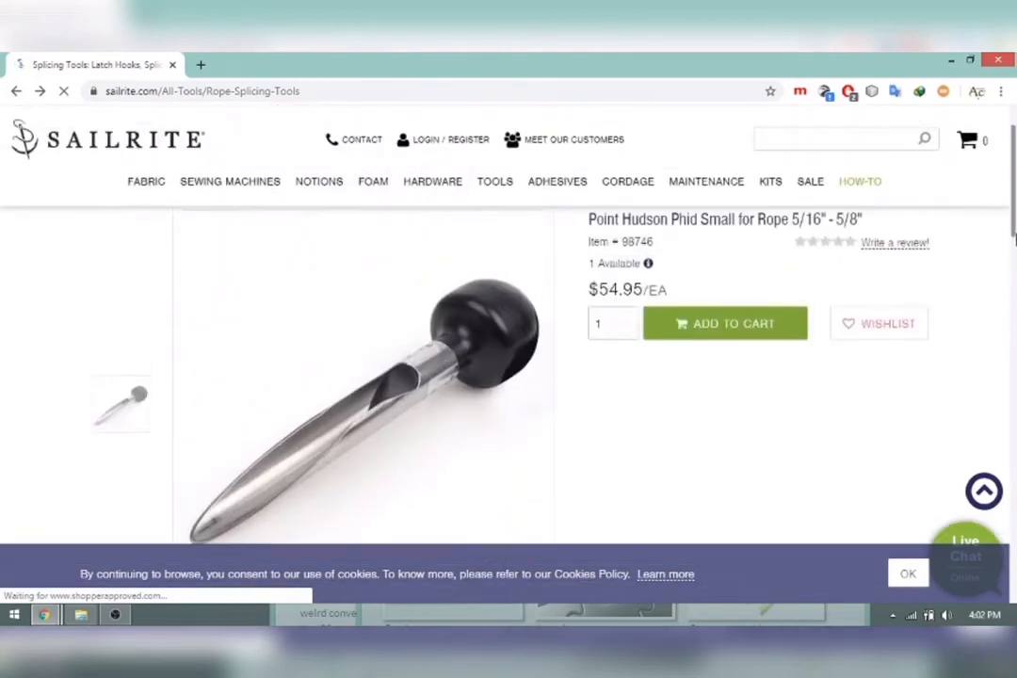
{"action": "left_click", "coordinate": [15, 90]}
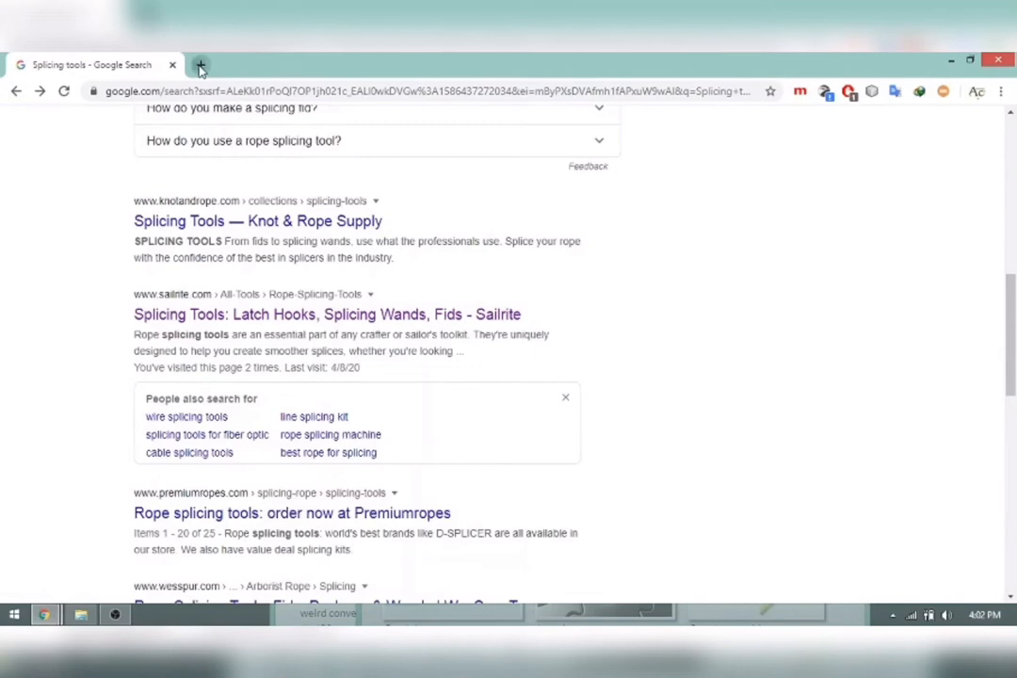
Open a new tab and run a Google search for 'mosaic art images'
{"action": "left_click", "coordinate": [200, 64]}
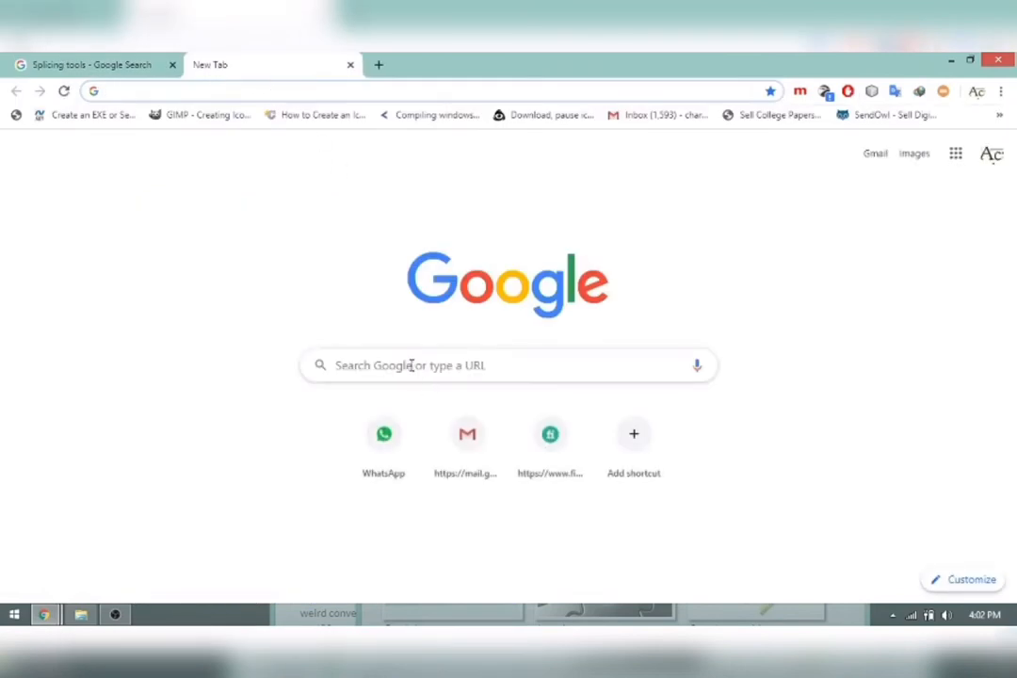
{"action": "type", "text": "Make a video using female voice"}
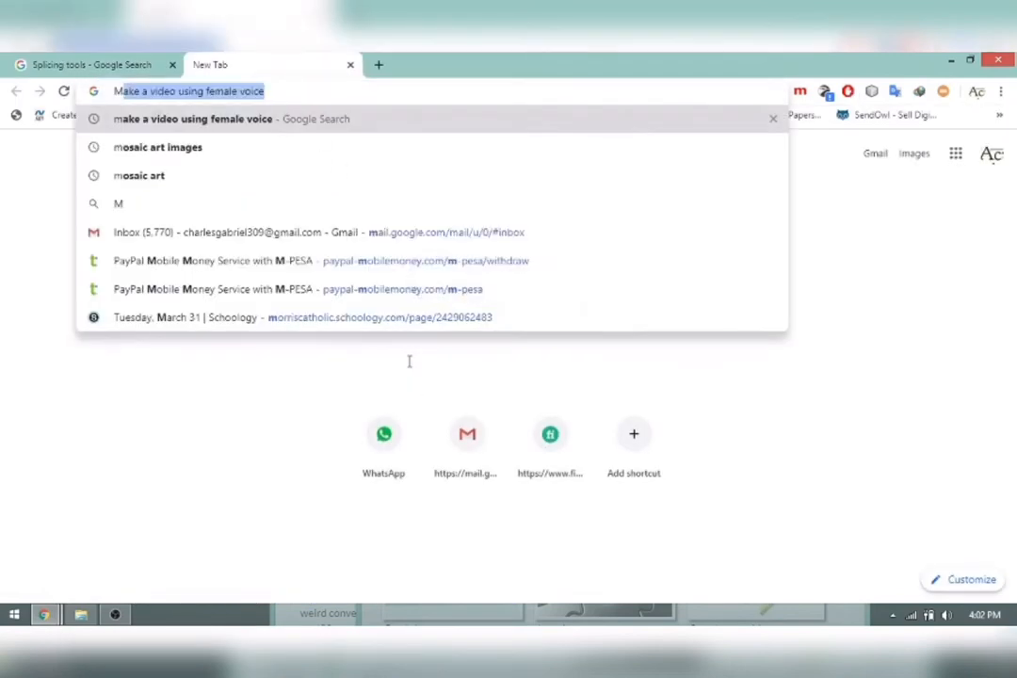
{"action": "left_click", "coordinate": [158, 147]}
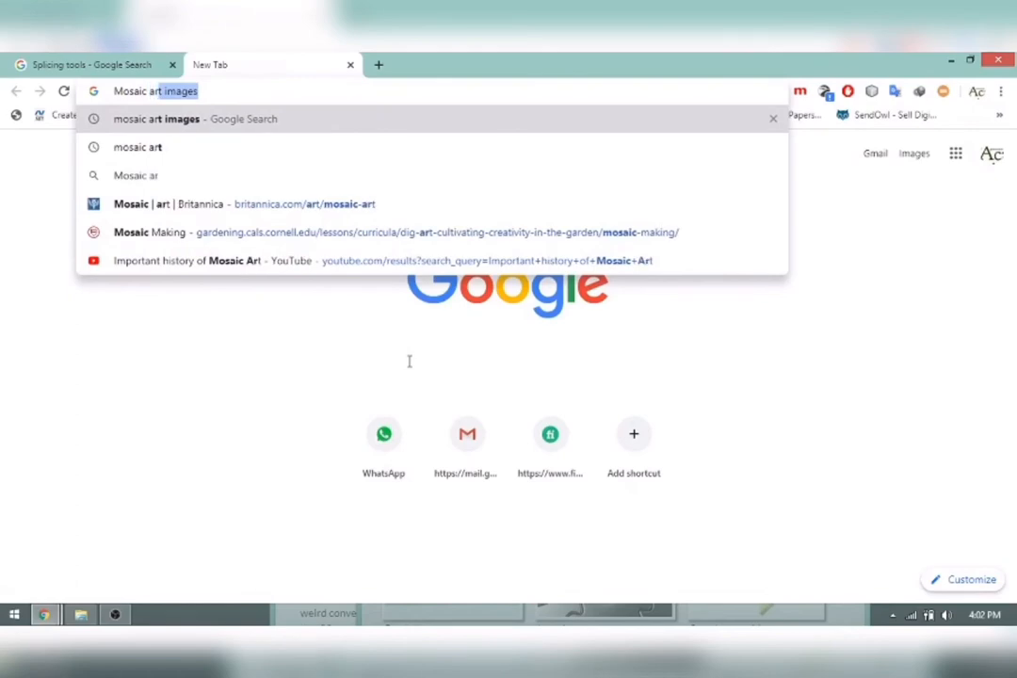
{"action": "left_click", "coordinate": [196, 119]}
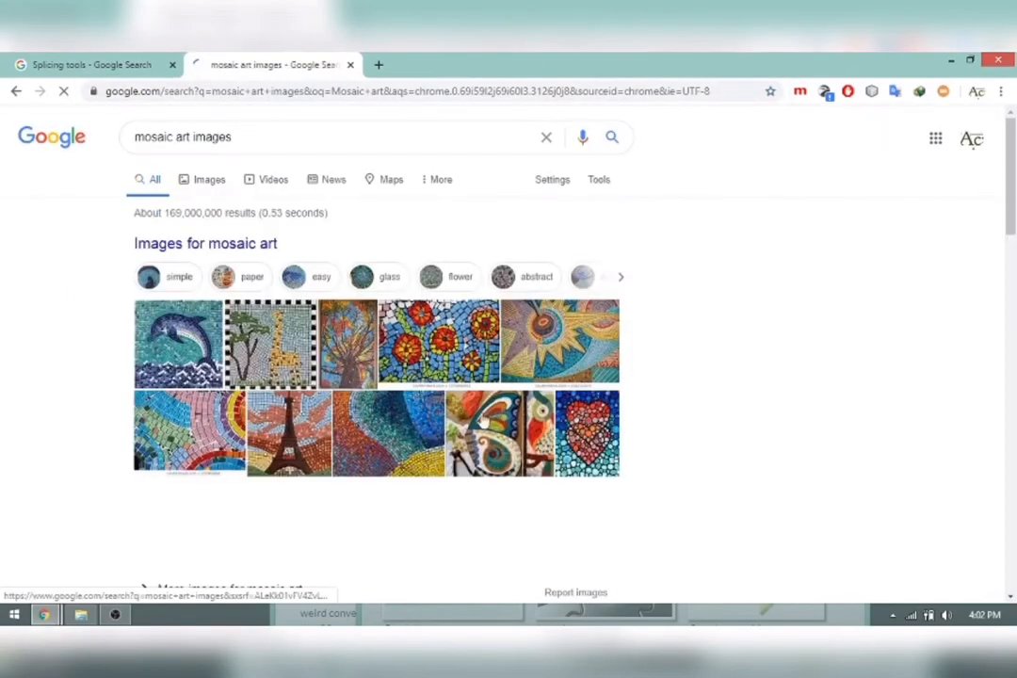
Scroll the mosaic art images results, then search 'mosaic art' instead
{"action": "scroll", "scroll_direction": "down", "scroll_amount": 3}
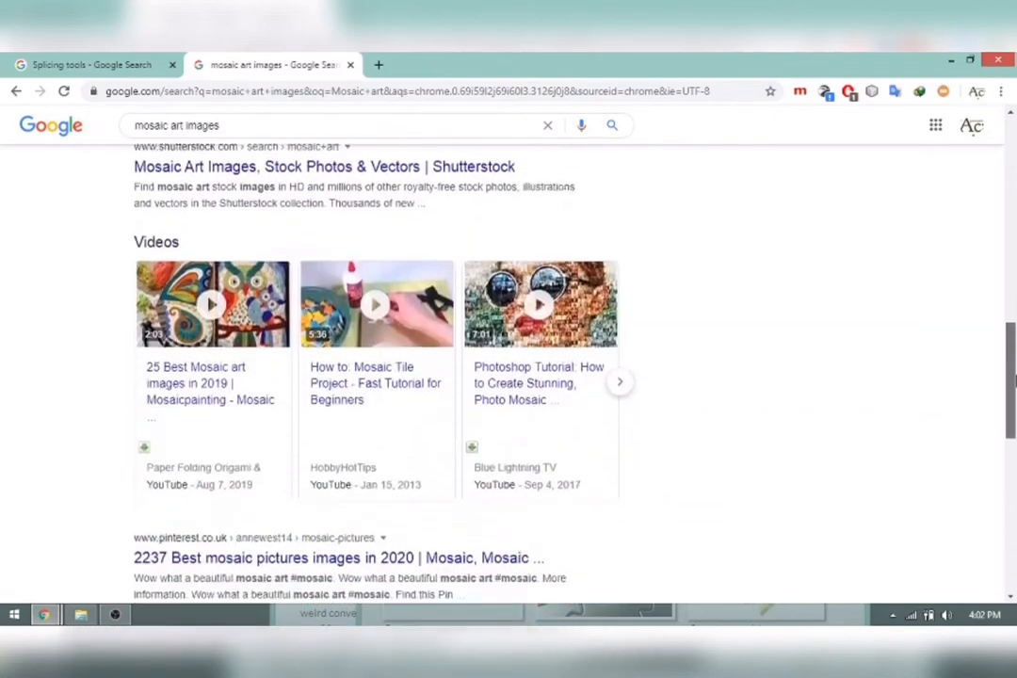
{"action": "scroll", "scroll_direction": "down", "scroll_amount": 3}
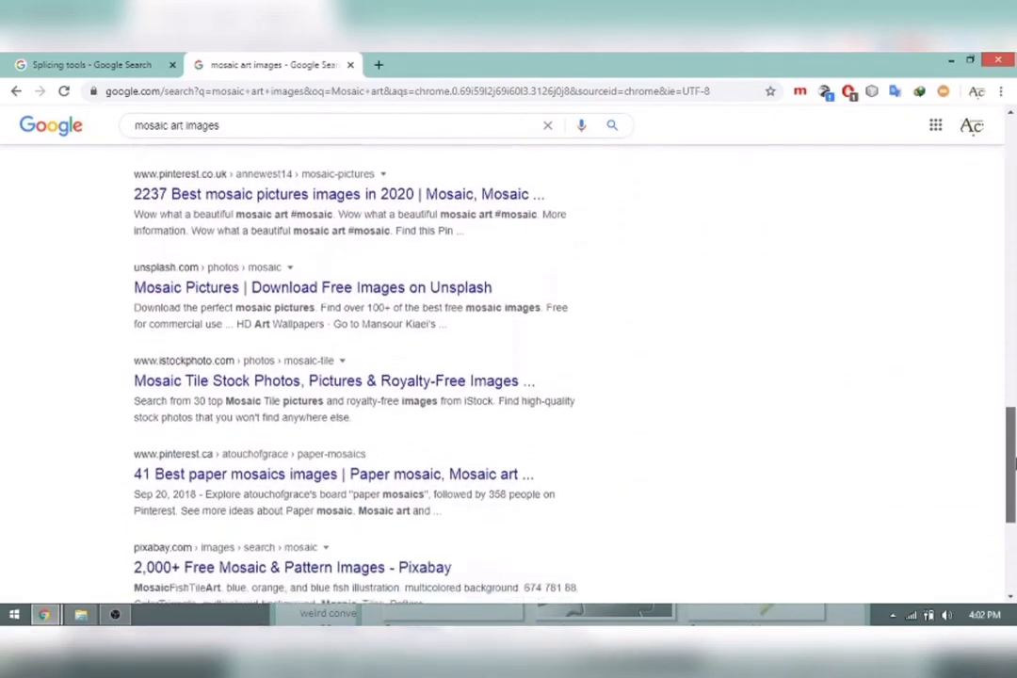
{"action": "scroll", "scroll_direction": "down", "scroll_amount": 3}
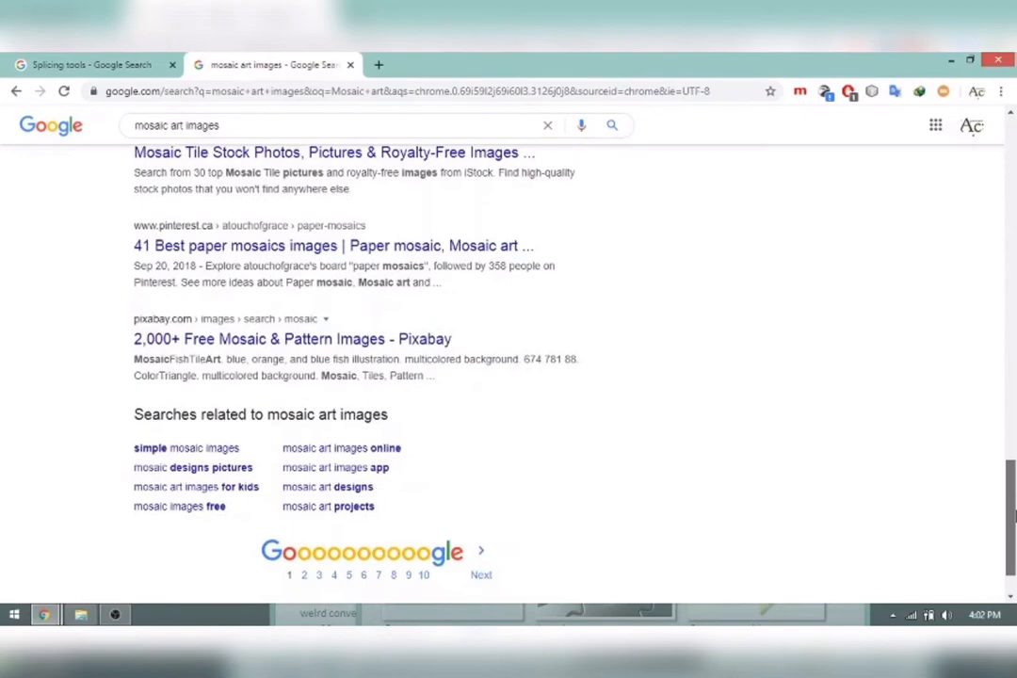
{"action": "scroll", "scroll_direction": "up", "scroll_amount": 3}
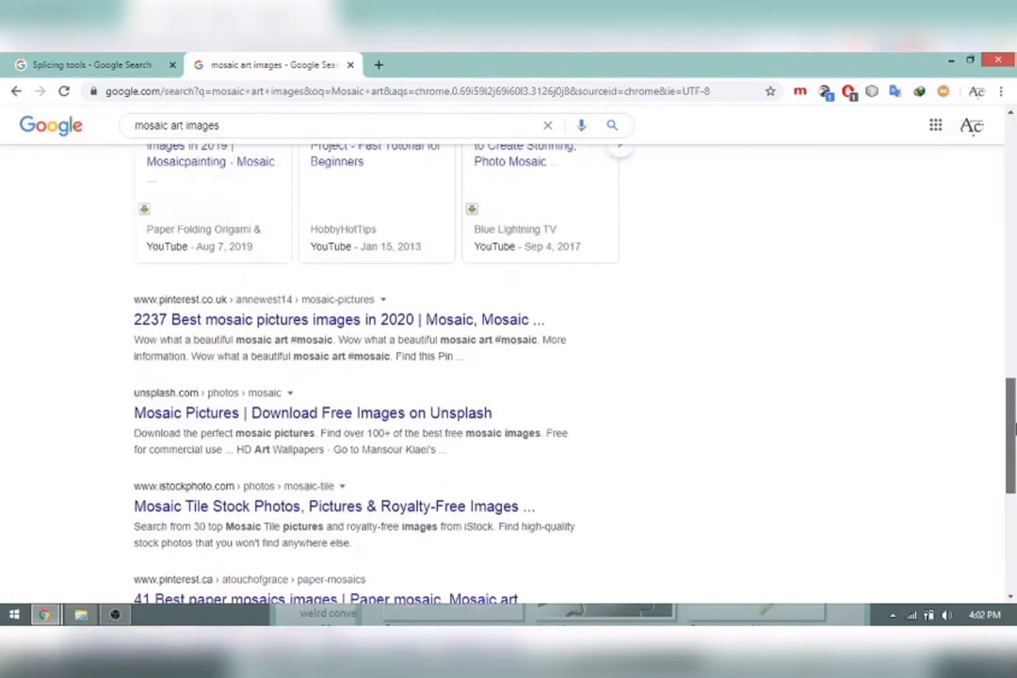
{"action": "left_click", "coordinate": [330, 115]}
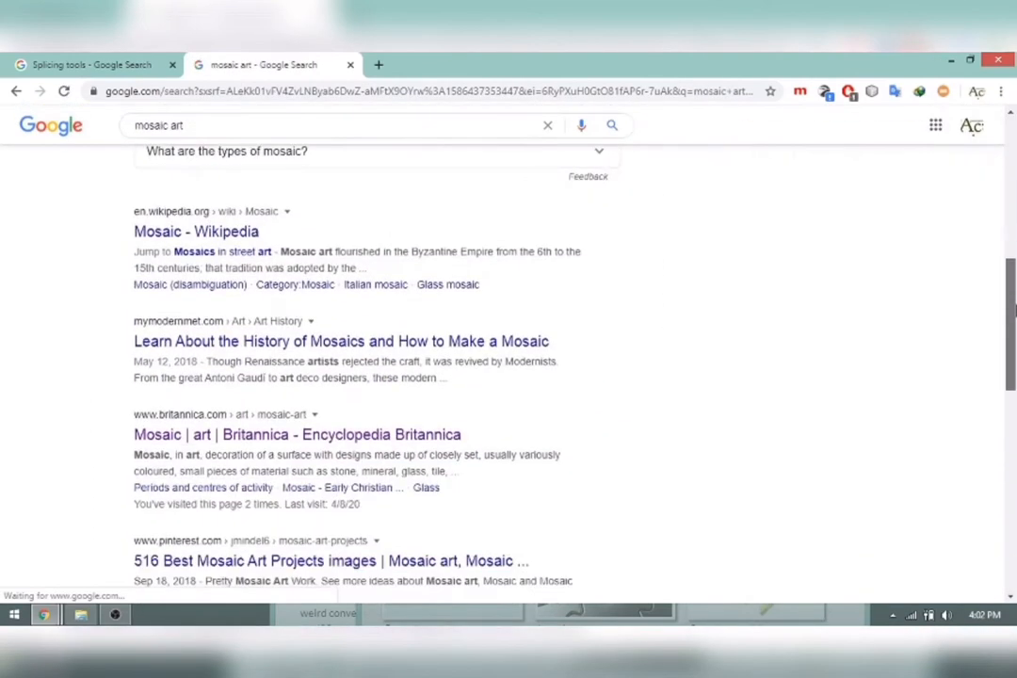
In Britannica's Mosaic article, highlight the opening paragraph contrasting mosaic with inlay
{"action": "scroll", "scroll_direction": "down", "scroll_amount": 3}
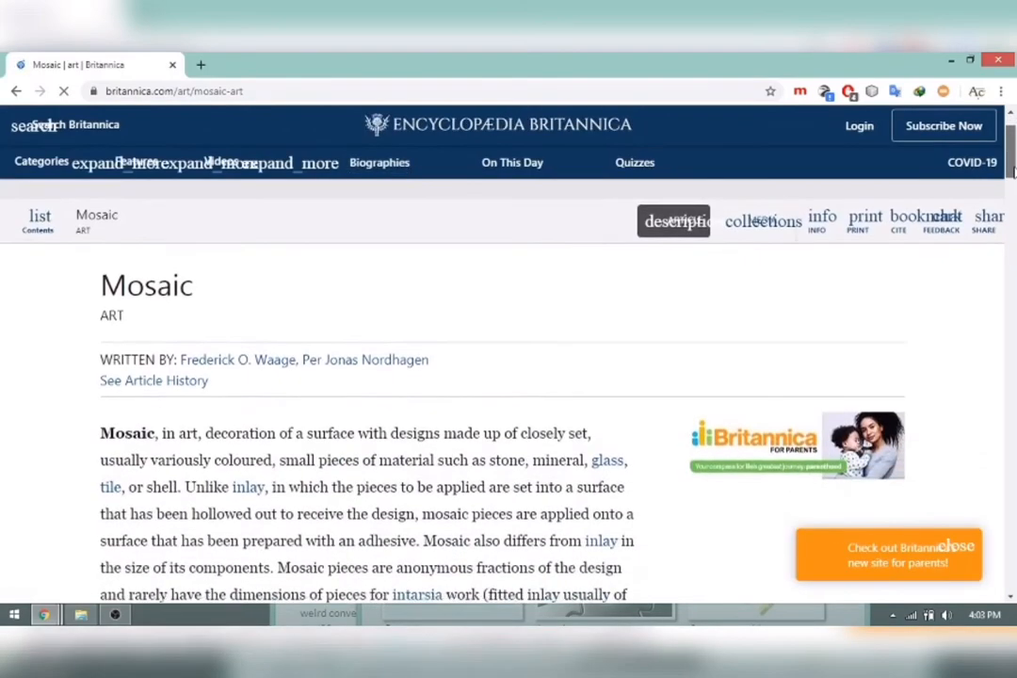
{"action": "left_click", "coordinate": [38, 218]}
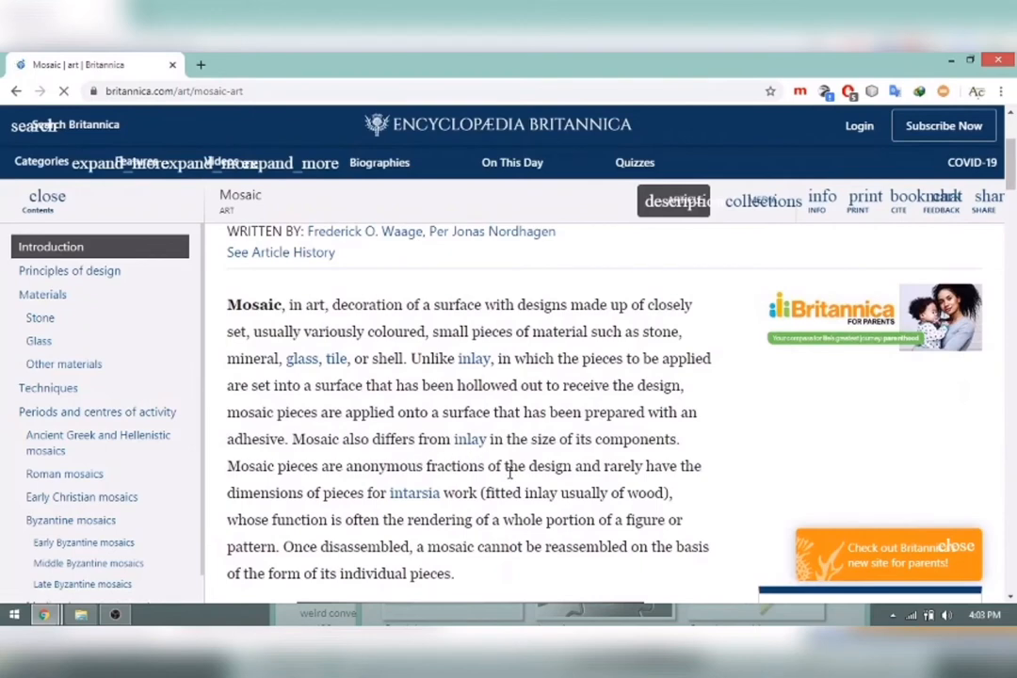
{"action": "mouse_move", "coordinate": [445, 396]}
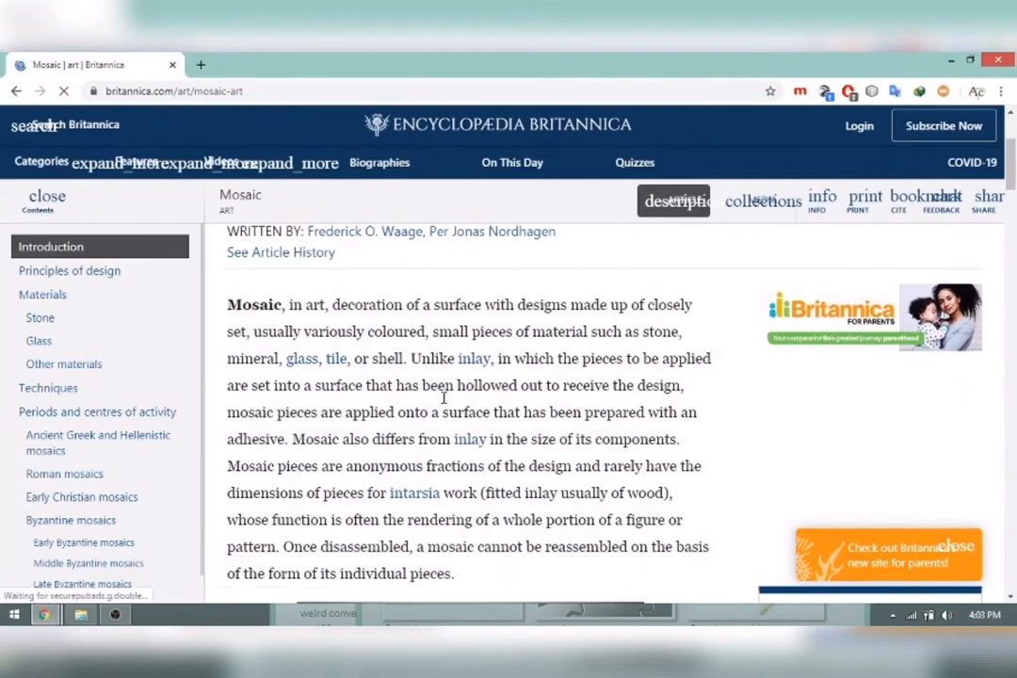
{"action": "left_click_drag", "start_coordinate": [410, 357], "coordinate": [456, 384]}
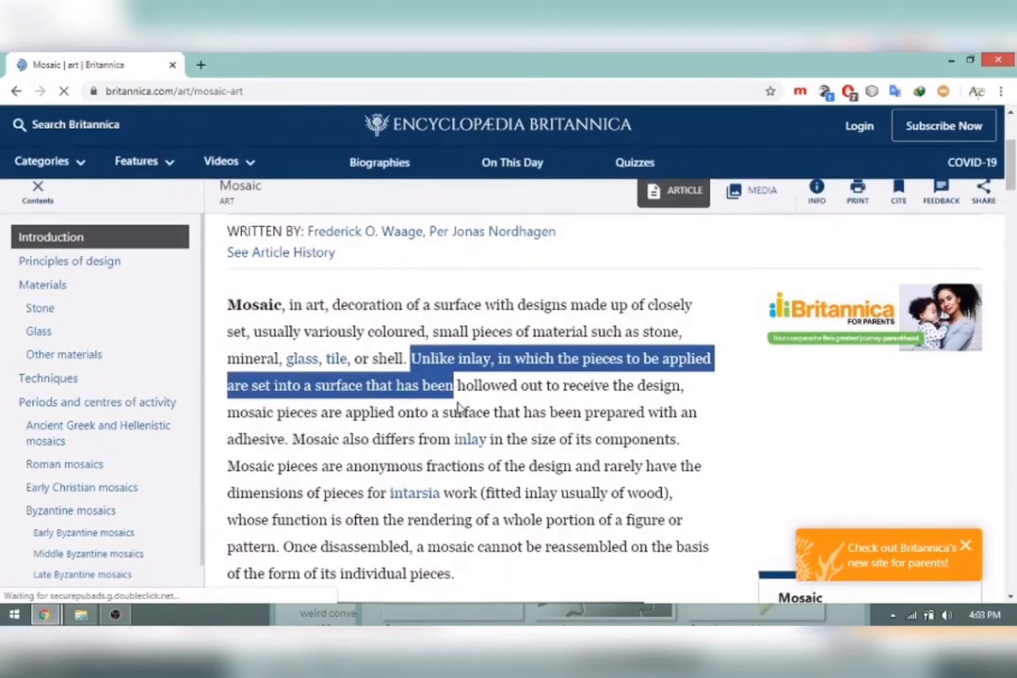
{"action": "left_click_drag", "start_coordinate": [455, 384], "coordinate": [529, 467]}
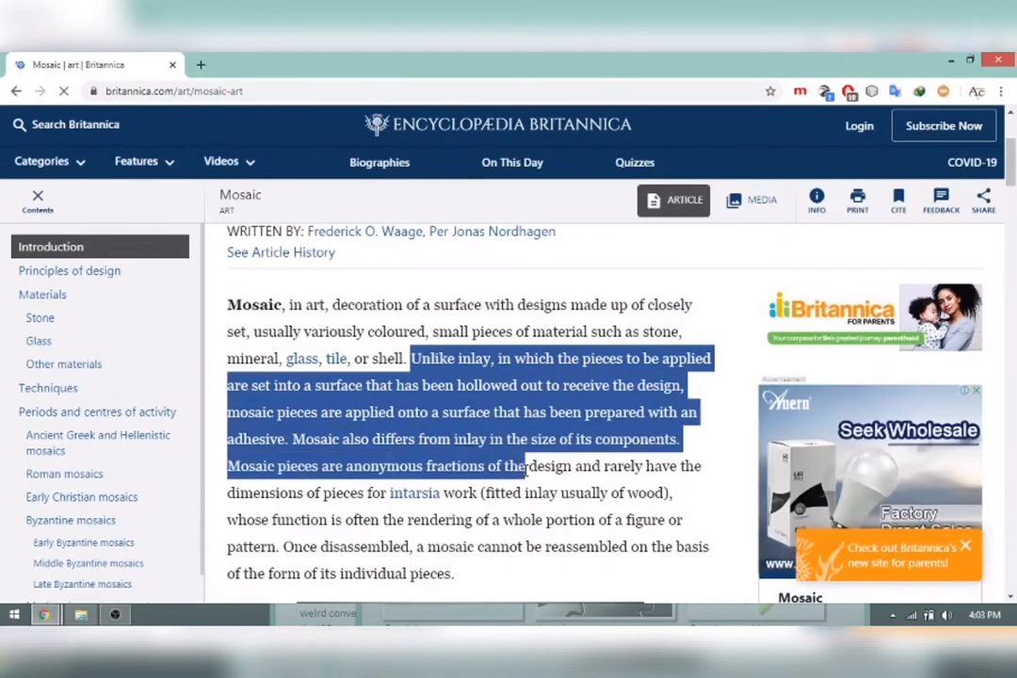
{"action": "left_click_drag", "start_coordinate": [528, 467], "coordinate": [618, 528]}
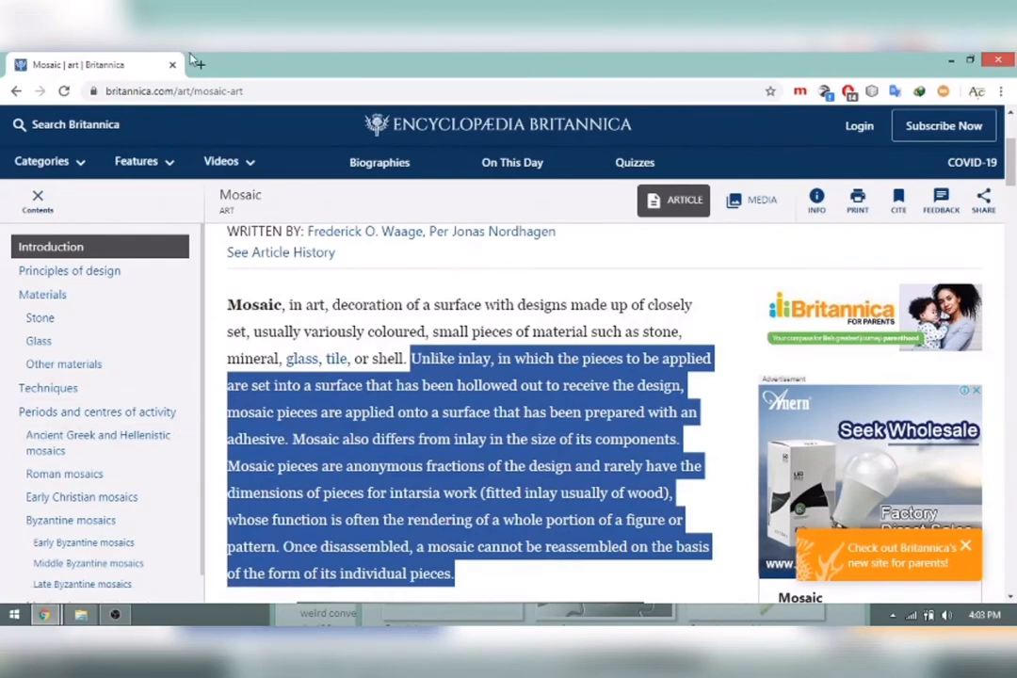
{"action": "mouse_move", "coordinate": [200, 68]}
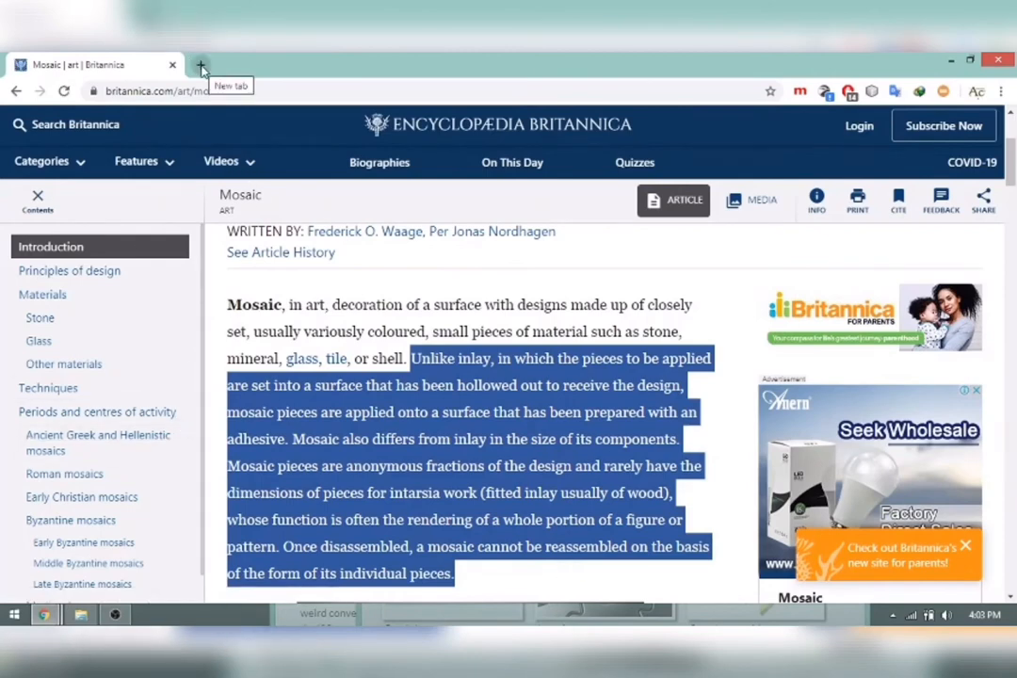
Browse Google image results for mosaic art images in a new tab, then open another blank tab
{"action": "left_click", "coordinate": [199, 65]}
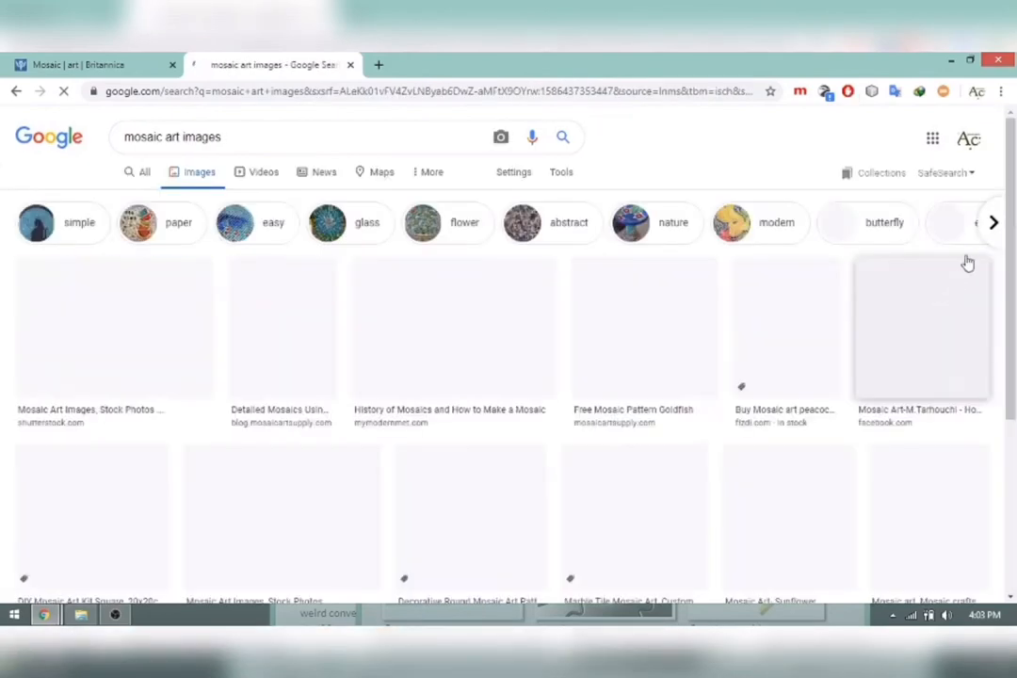
{"action": "scroll", "scroll_direction": "down", "scroll_amount": 3}
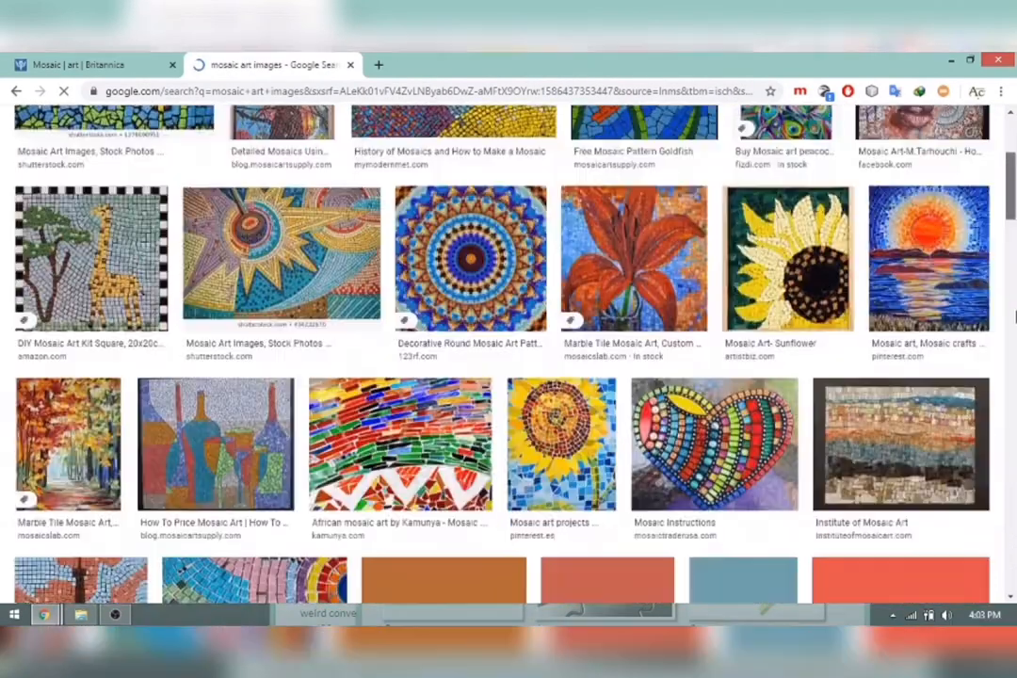
{"action": "scroll", "scroll_direction": "up", "scroll_amount": 3}
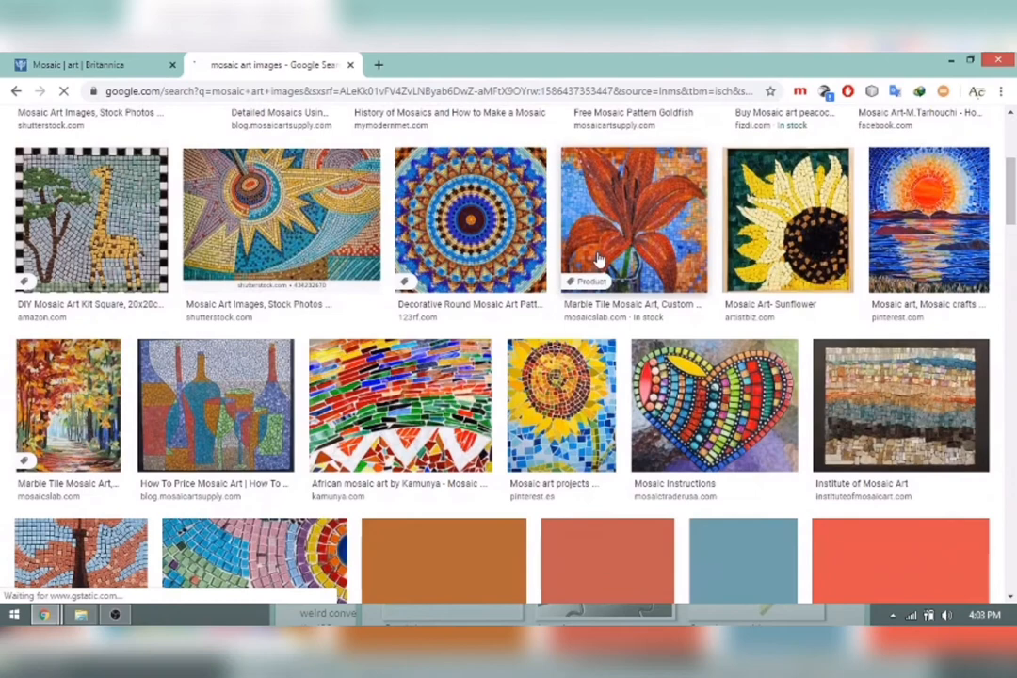
{"action": "left_click", "coordinate": [713, 405]}
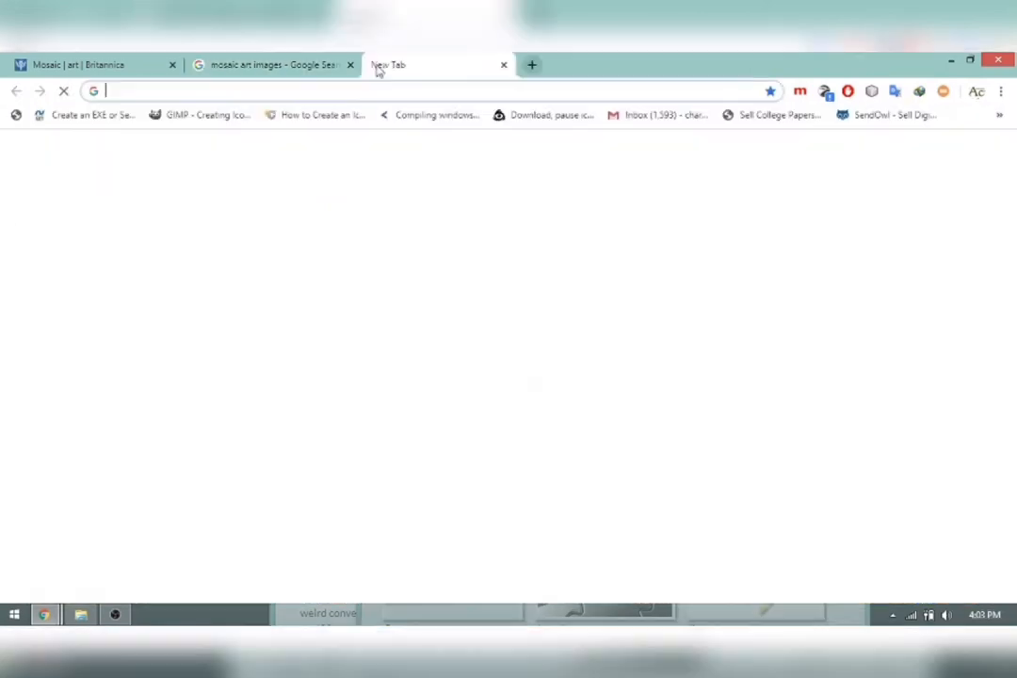
Search 'benefits of mosaic art', open Cornell's Mosaic Making page and highlight its benefits list
{"action": "type", "text": "benefits of mosaic art"}
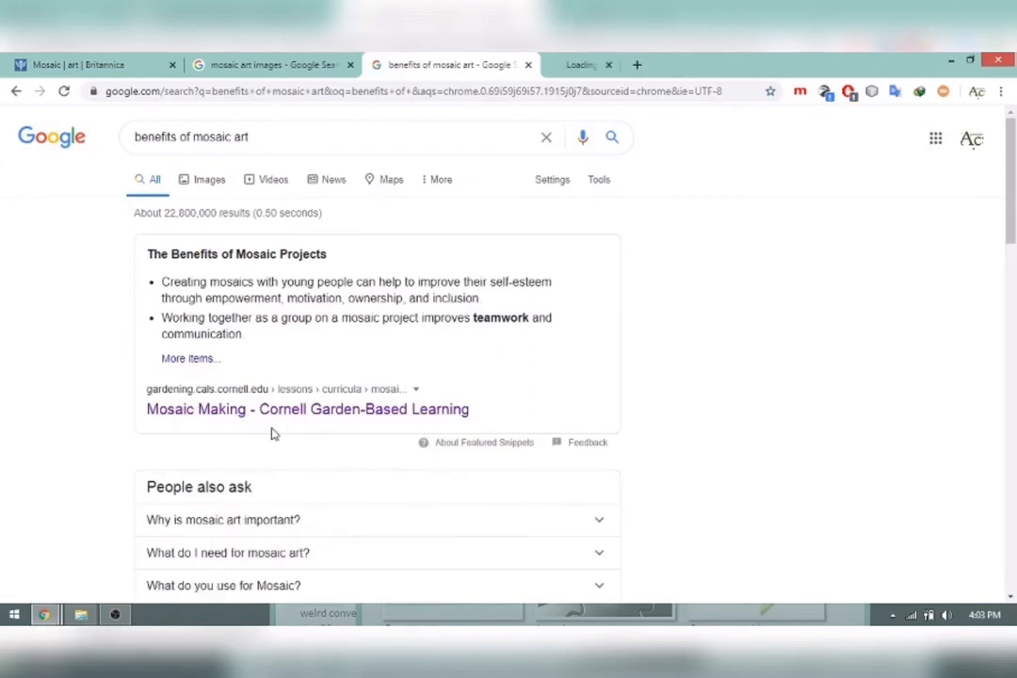
{"action": "left_click", "coordinate": [309, 409]}
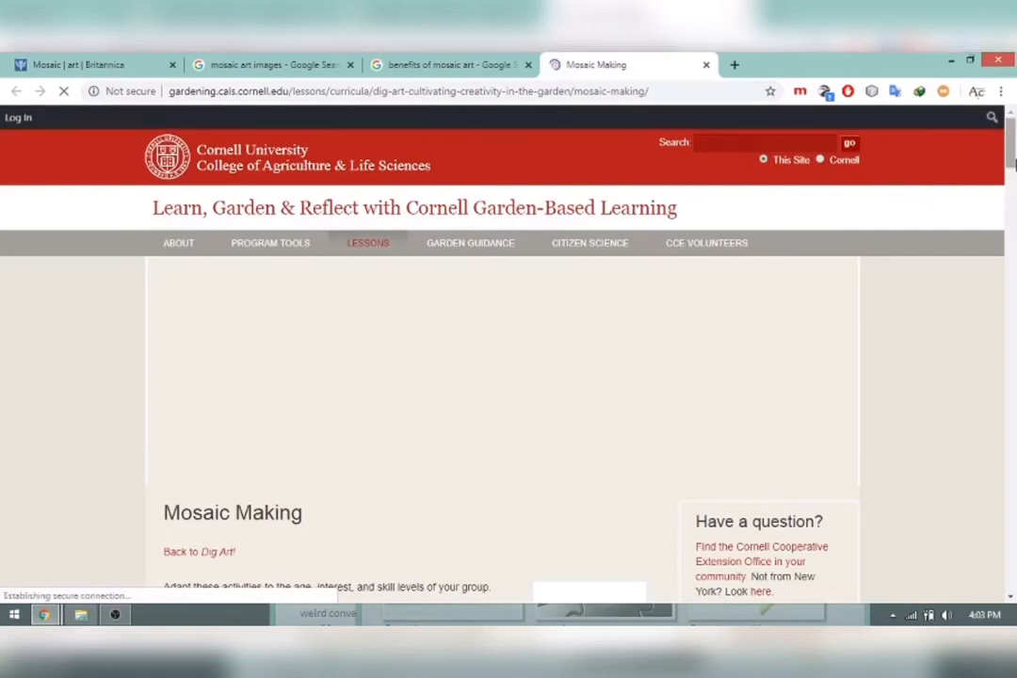
{"action": "scroll", "scroll_direction": "down", "scroll_amount": 3}
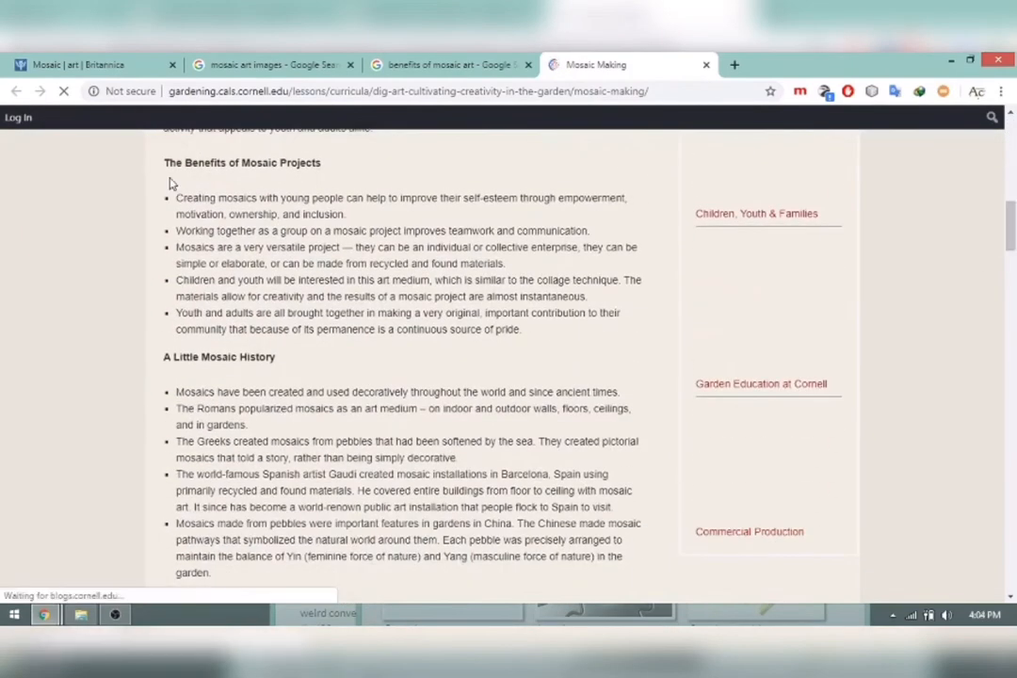
{"action": "left_click_drag", "start_coordinate": [176, 198], "coordinate": [354, 247]}
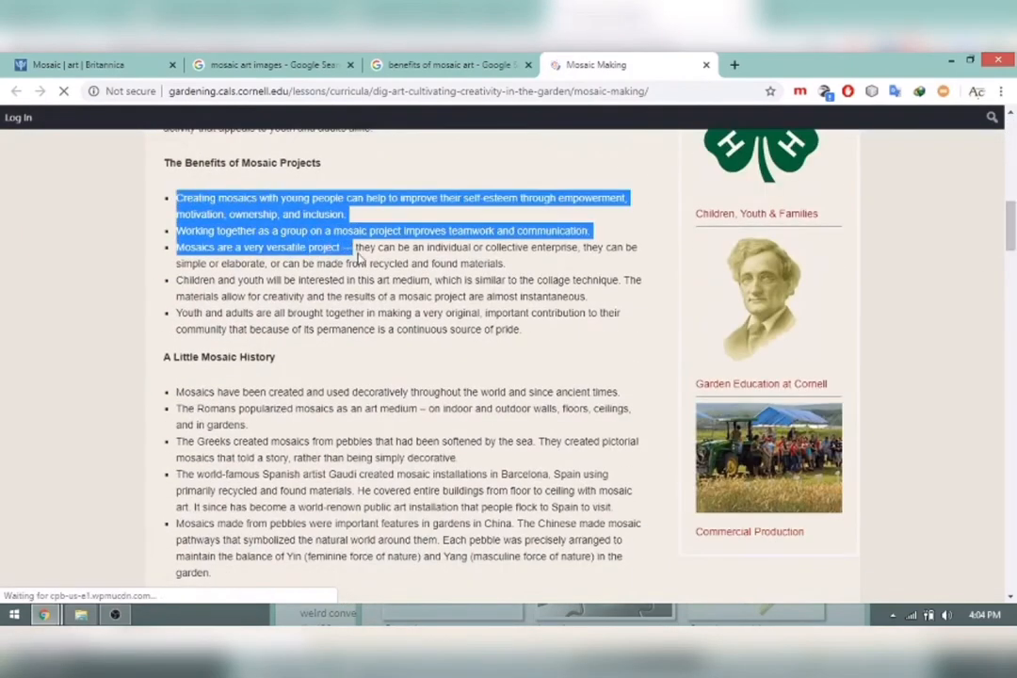
{"action": "left_click_drag", "start_coordinate": [356, 254], "coordinate": [522, 329]}
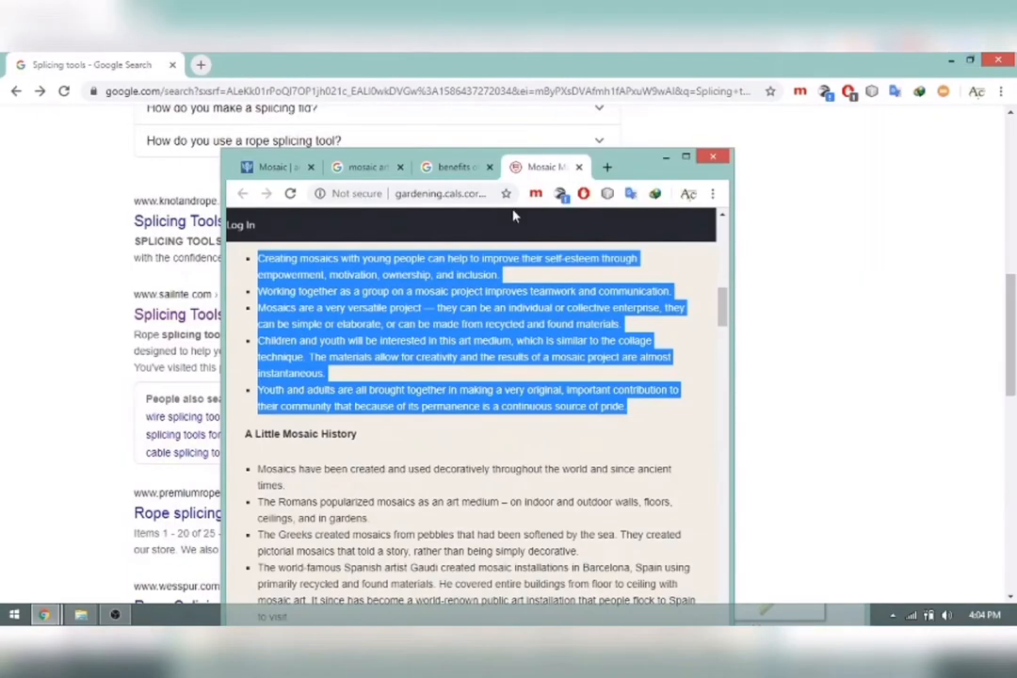
{"action": "mouse_move", "coordinate": [821, 362]}
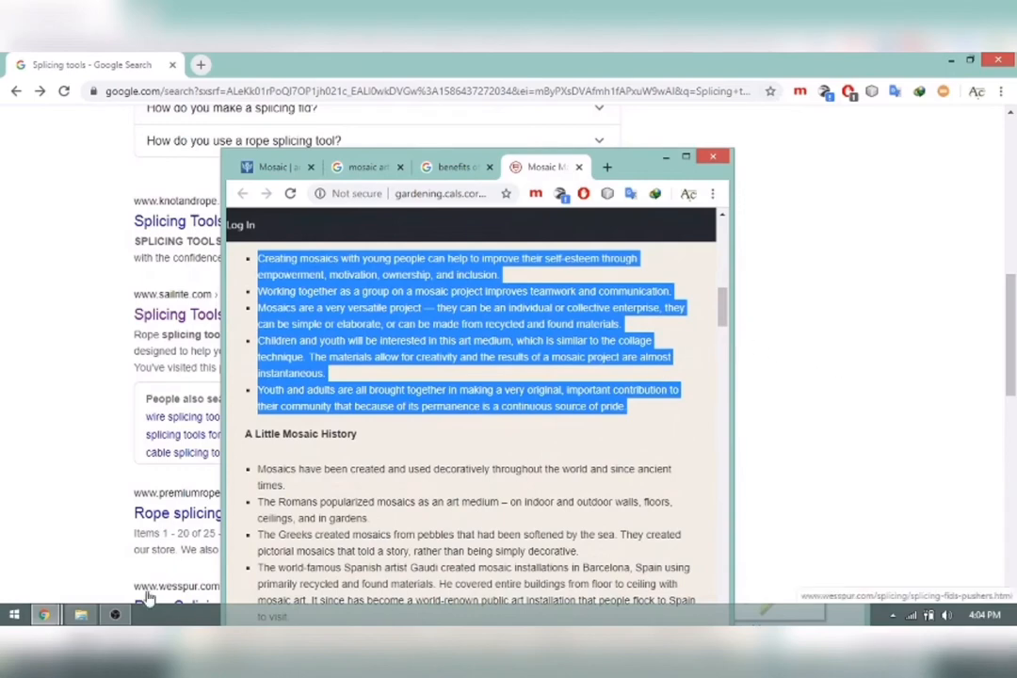
Run a Google search for 'Important history of mosaic art' from a fresh tab's address bar
{"action": "left_click", "coordinate": [361, 165]}
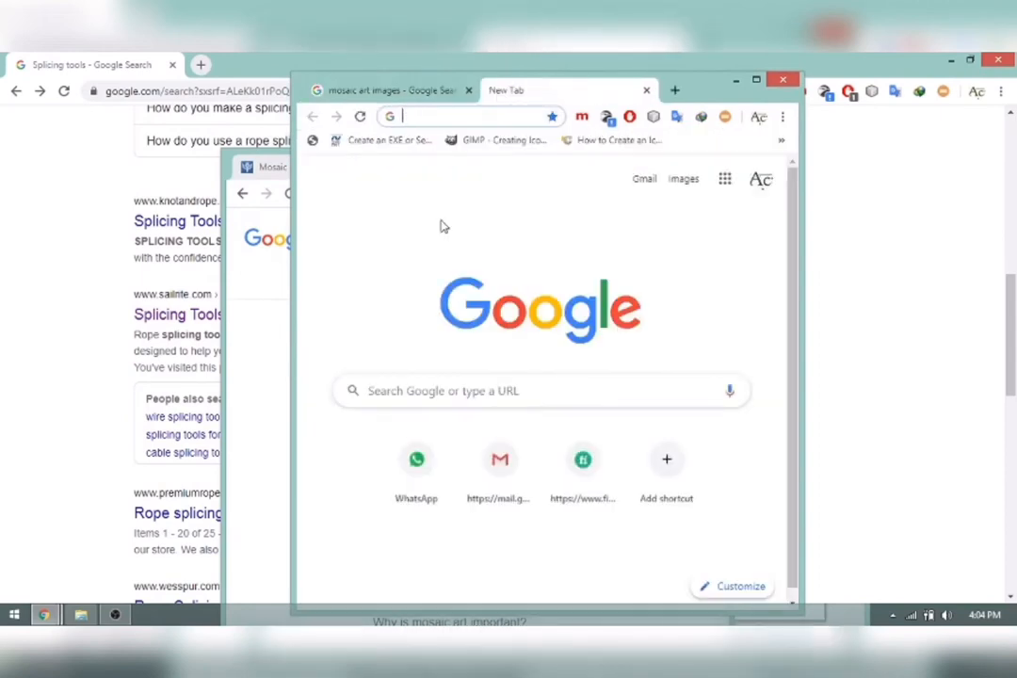
{"action": "type", "text": "Importance of technology"}
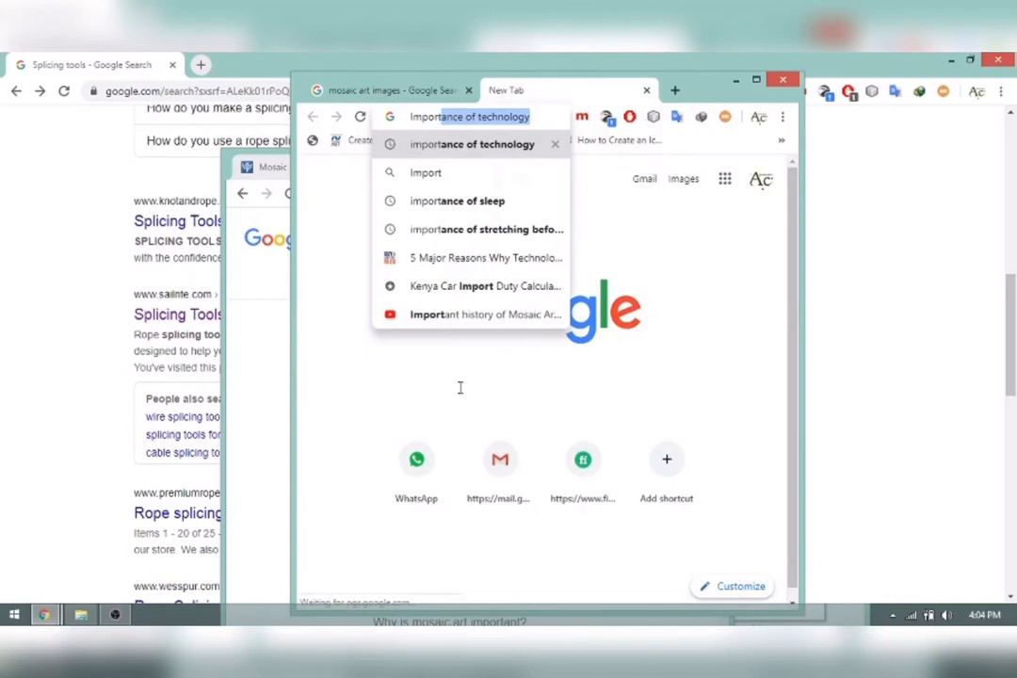
{"action": "type", "text": "Important history of mosaic"}
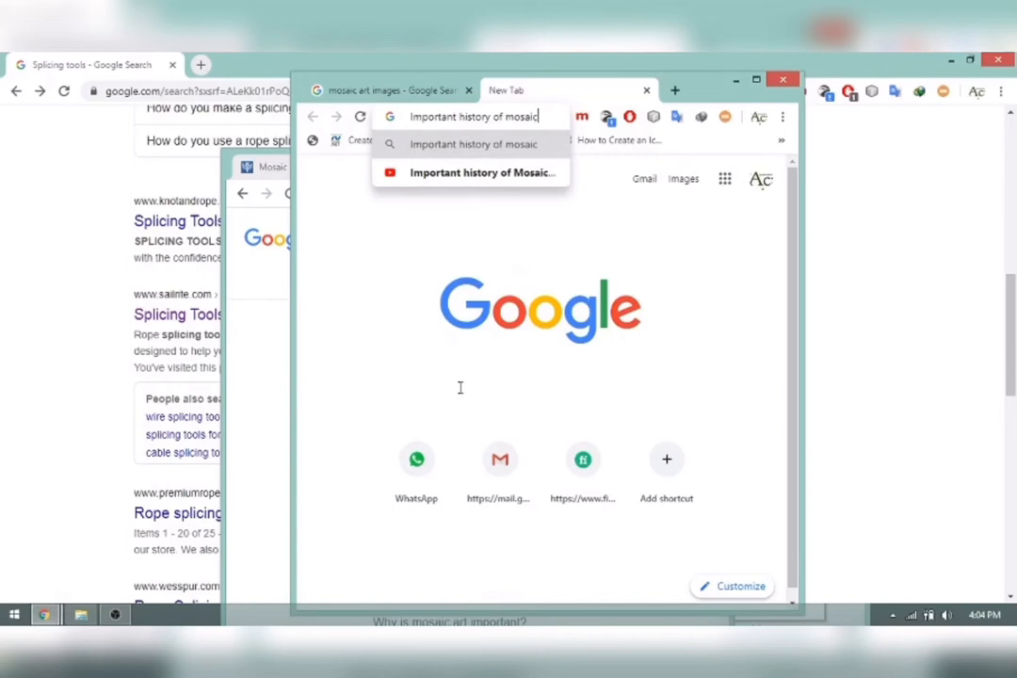
{"action": "left_click", "coordinate": [476, 162]}
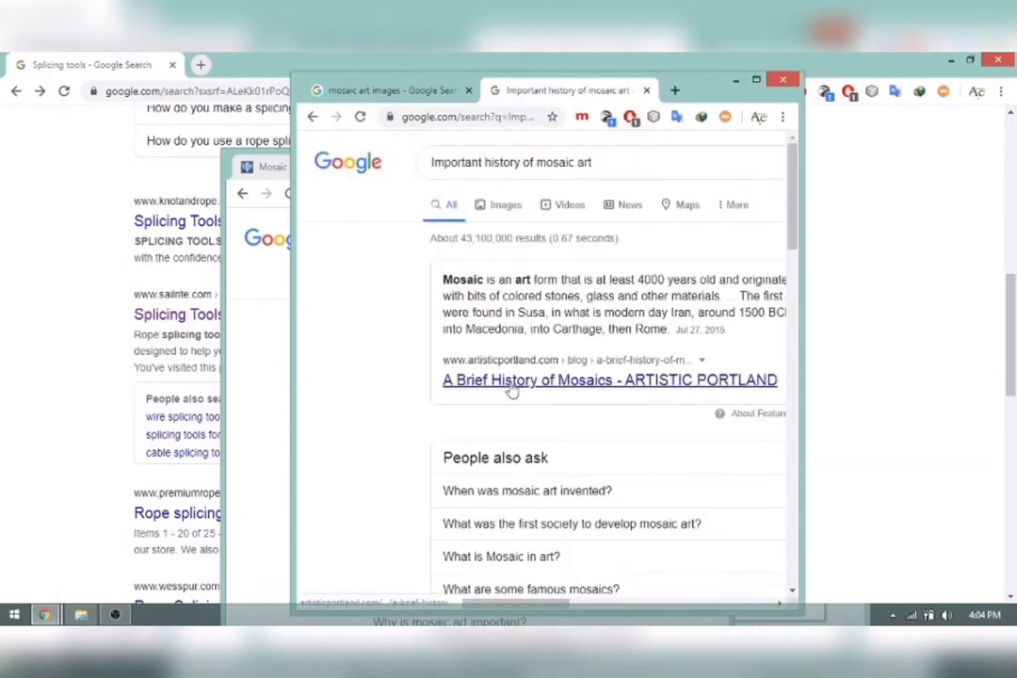
{"action": "mouse_move", "coordinate": [581, 58]}
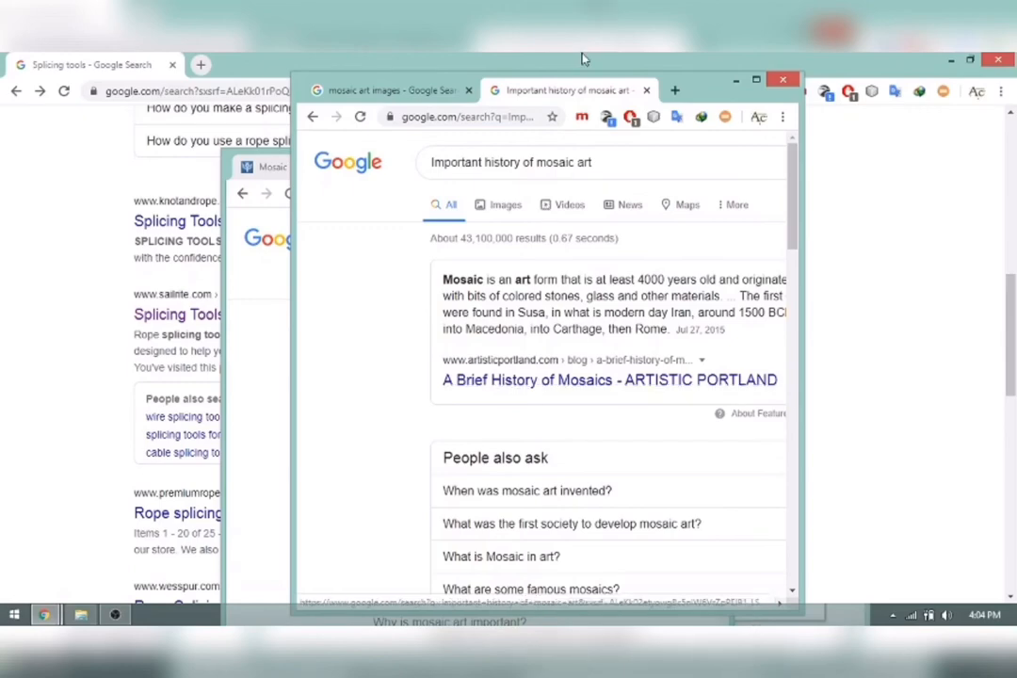
{"action": "left_click", "coordinate": [386, 91]}
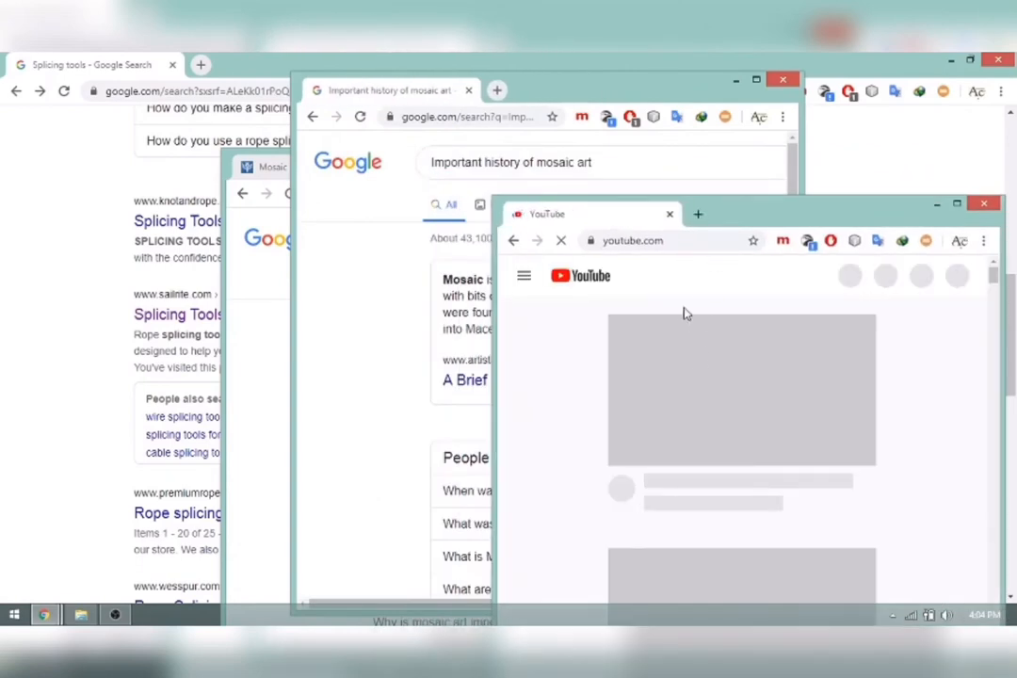
{"action": "mouse_move", "coordinate": [702, 286]}
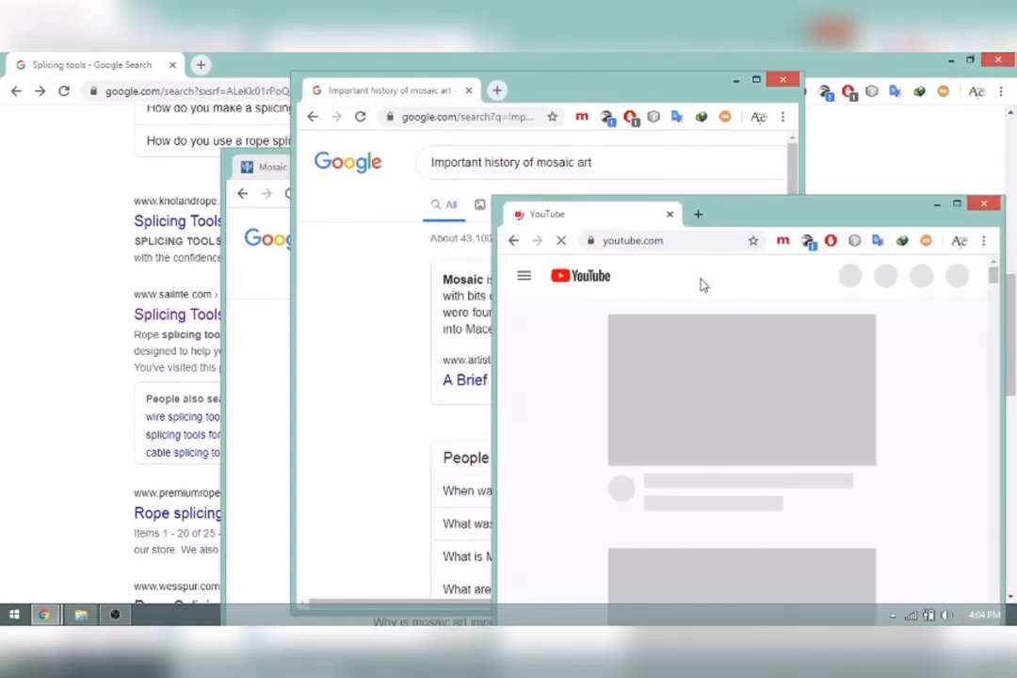
{"action": "mouse_move", "coordinate": [629, 245]}
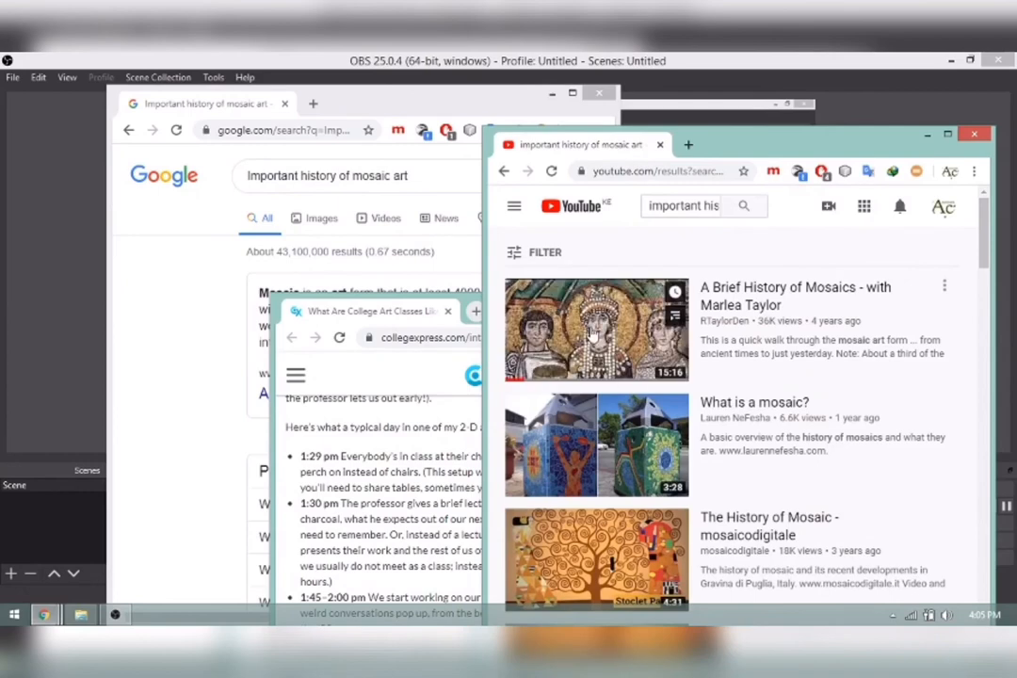
Start playing 'A Brief History of Mosaics - with Marlea Taylor' from the YouTube results
{"action": "left_click", "coordinate": [595, 328]}
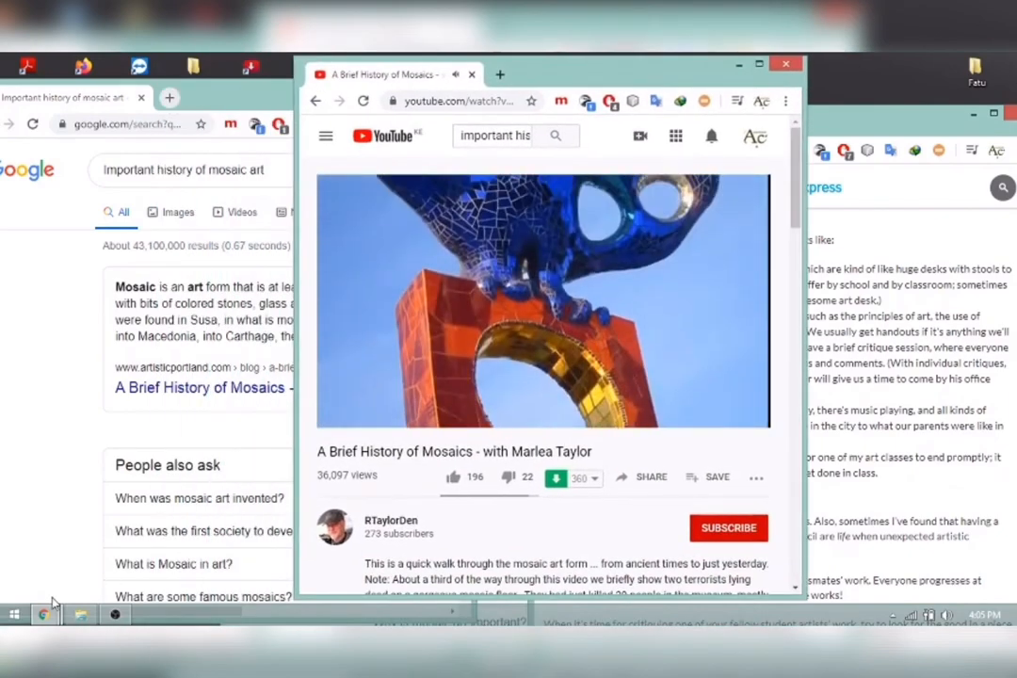
{"action": "left_click", "coordinate": [543, 299]}
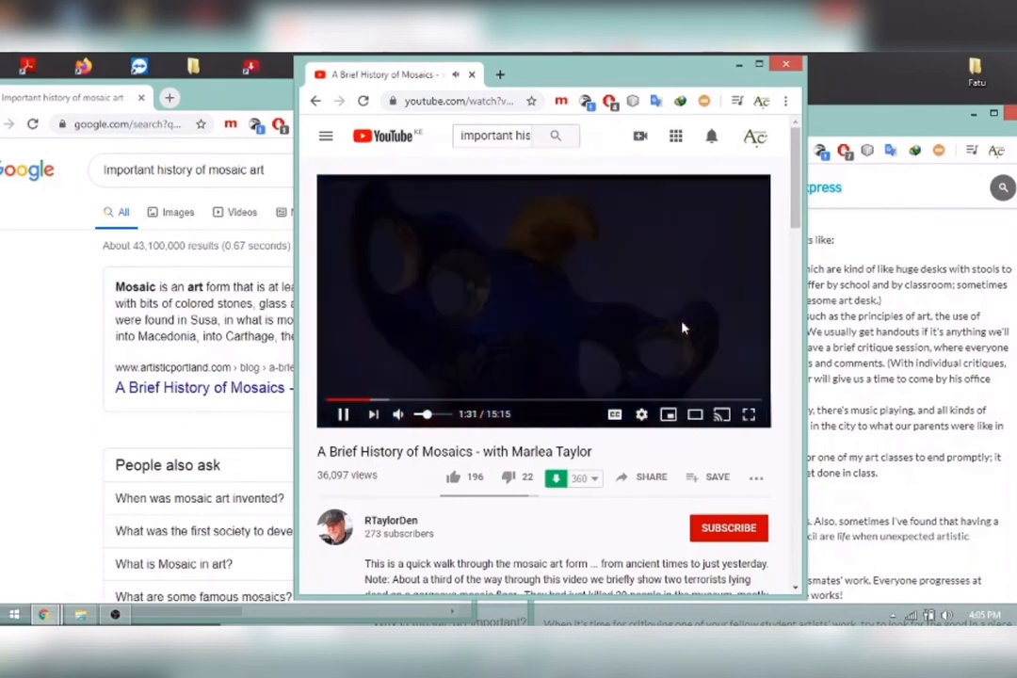